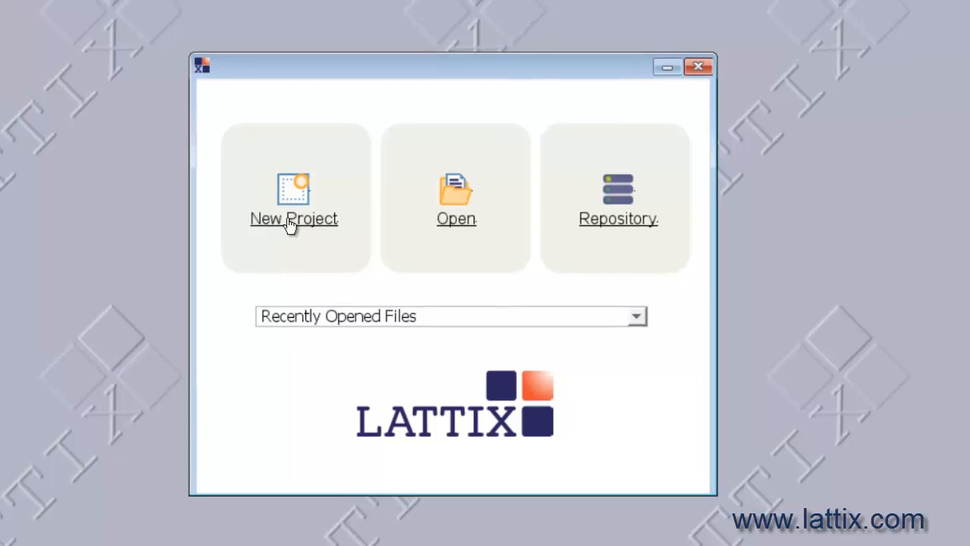
Begin a new Lattix Architect project from the start screen
left_click(294, 197)
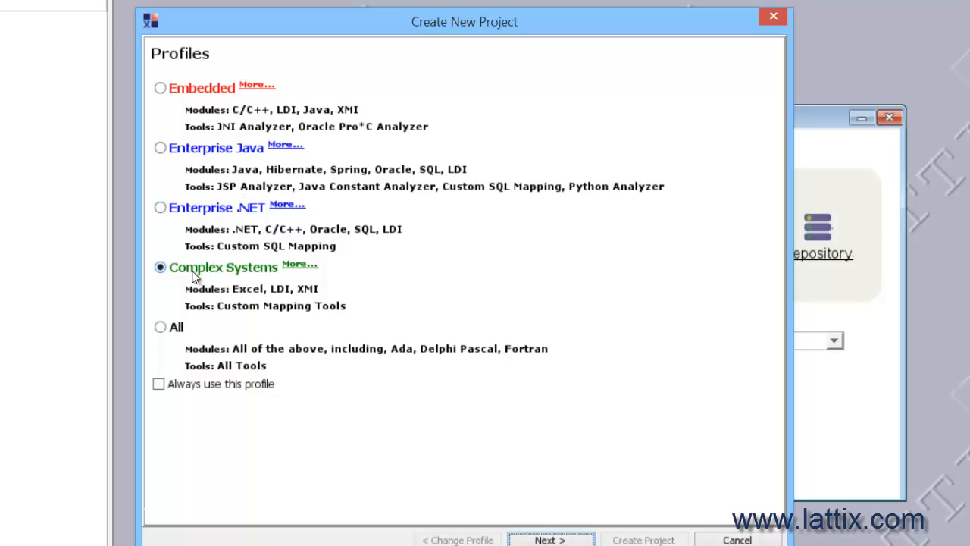
mouse_move(265, 276)
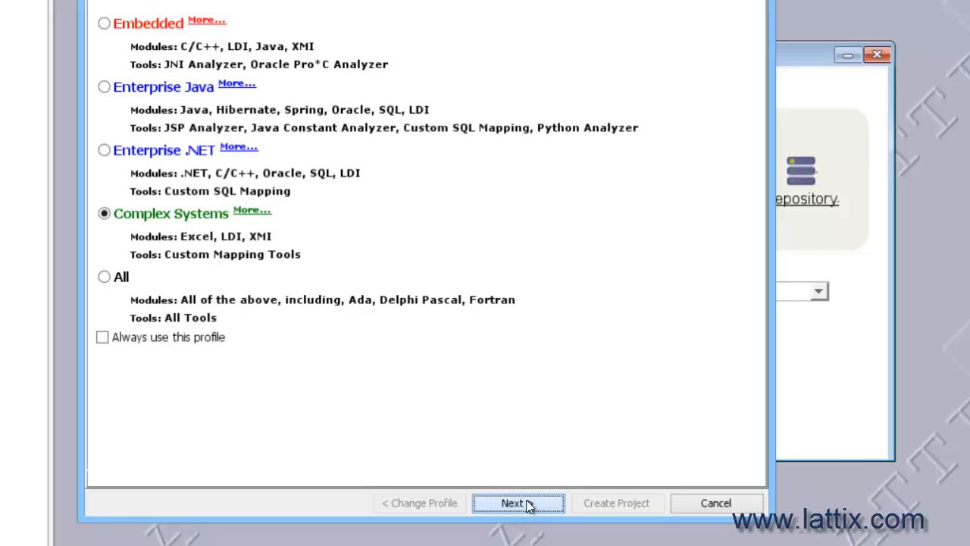
Name the project Activity, keep Excel module type, and add Desktop Activity.xlsx as input
left_click(519, 503)
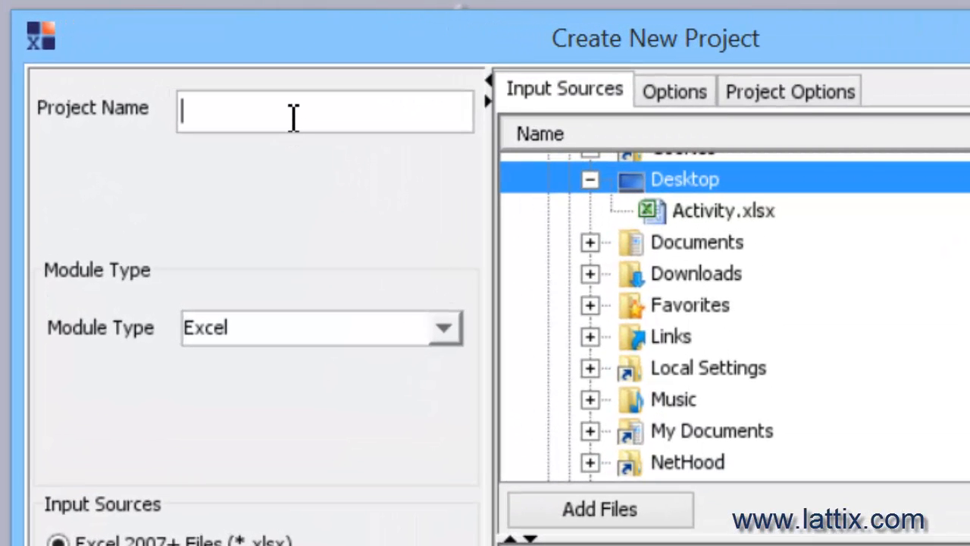
type("Activity")
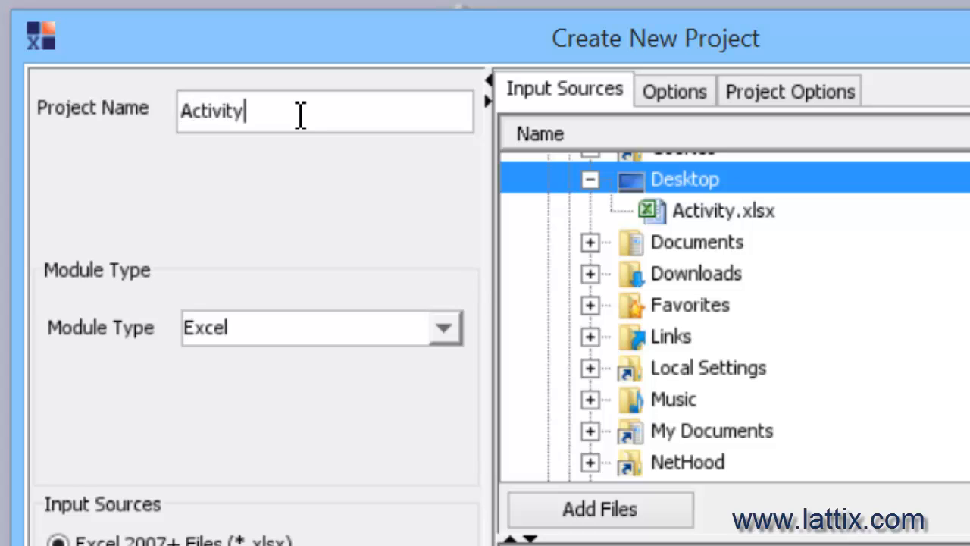
mouse_move(454, 349)
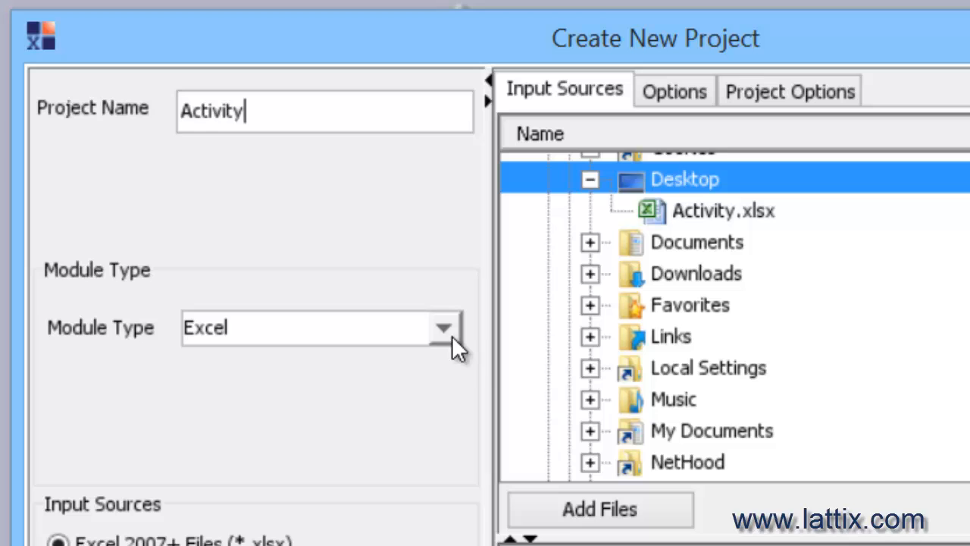
left_click(443, 328)
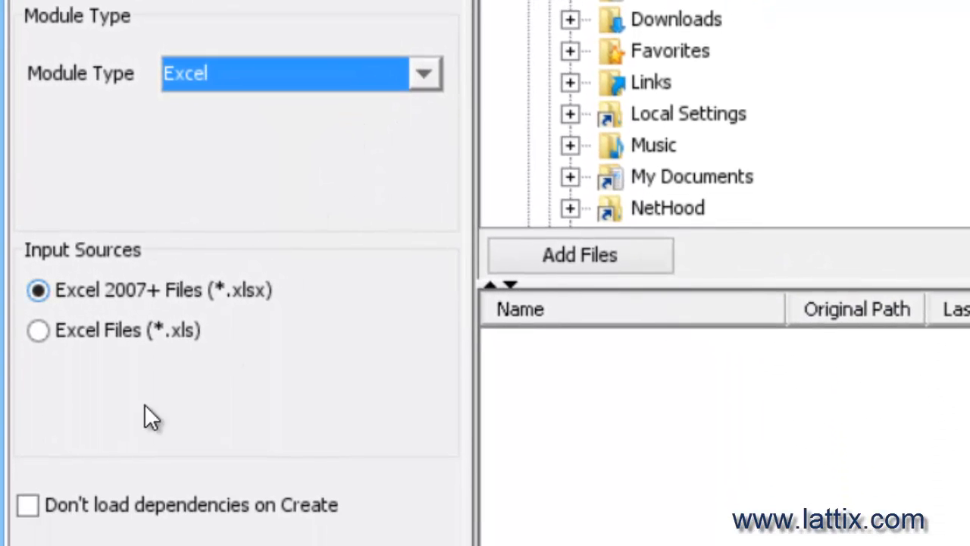
mouse_move(227, 303)
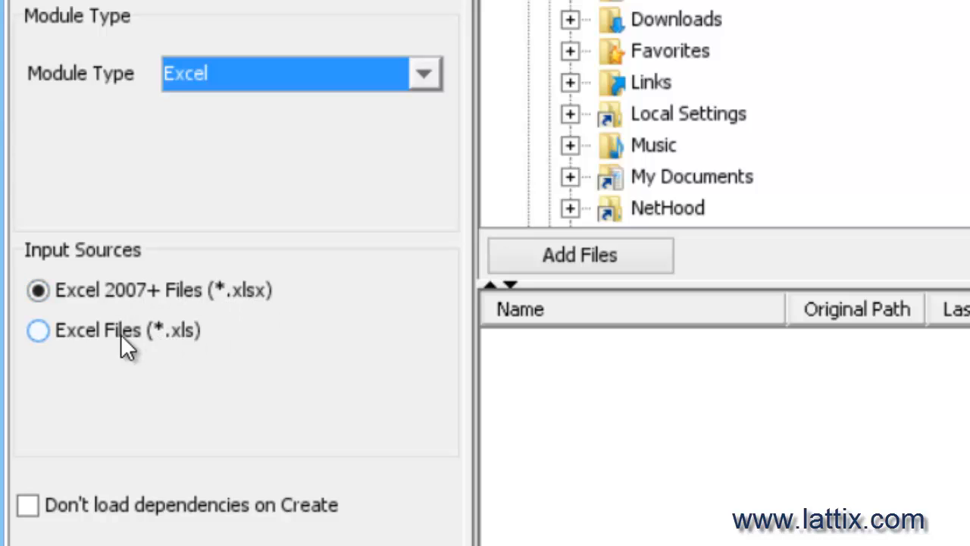
mouse_move(178, 352)
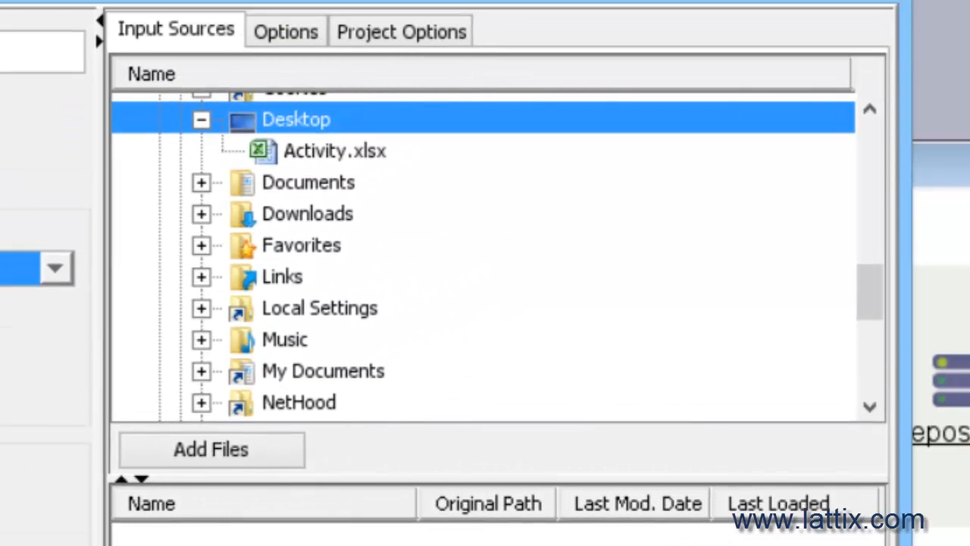
left_click(334, 150)
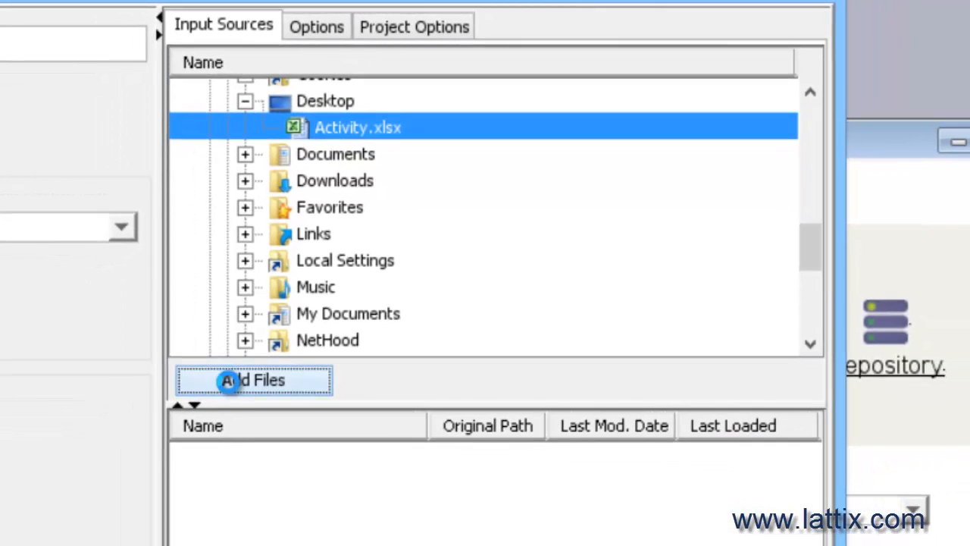
left_click(252, 380)
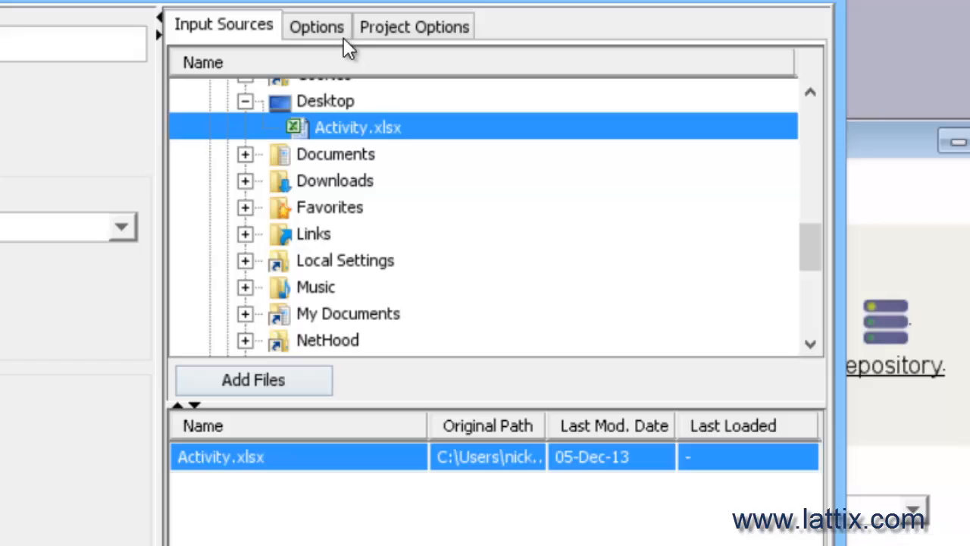
Review the Excel import options, keeping Column format and scrolling through element and row settings
left_click(316, 26)
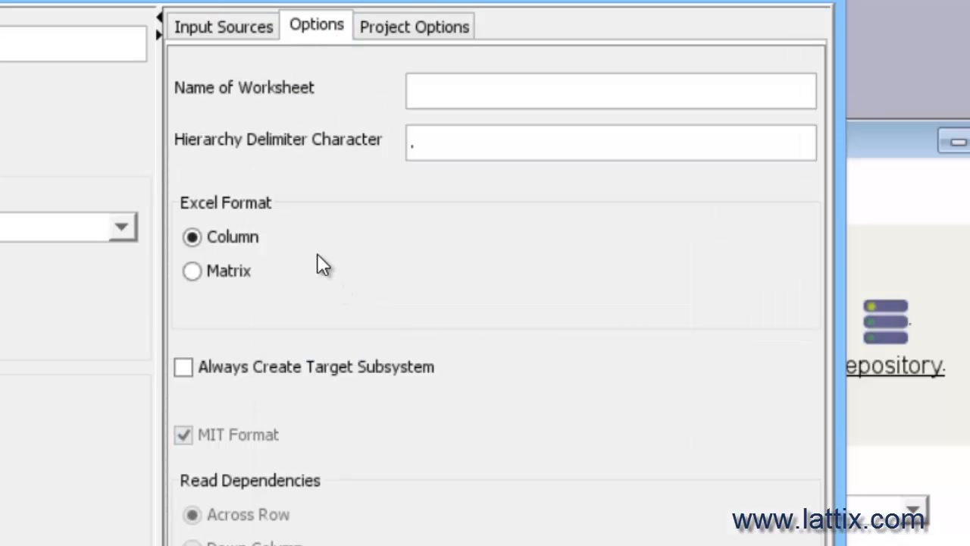
mouse_move(328, 248)
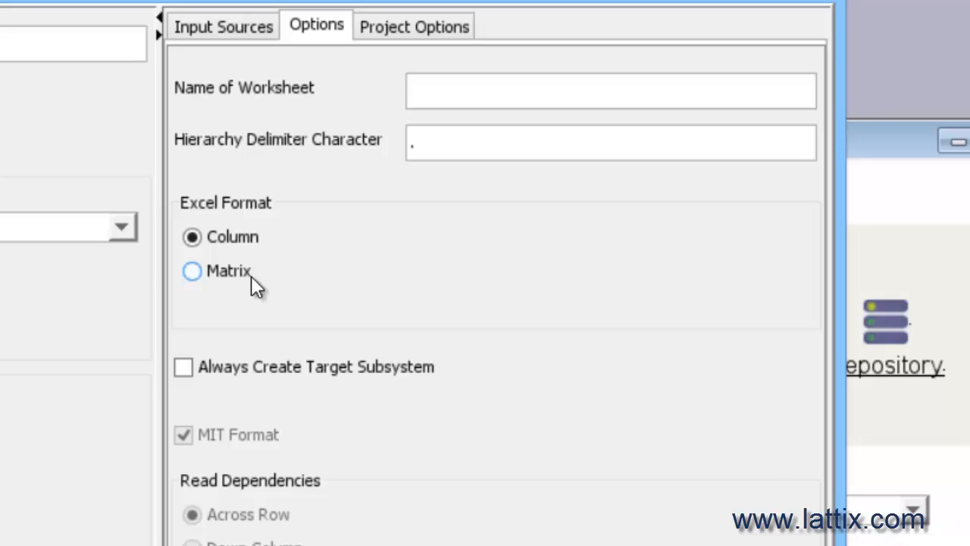
scroll("down", 3)
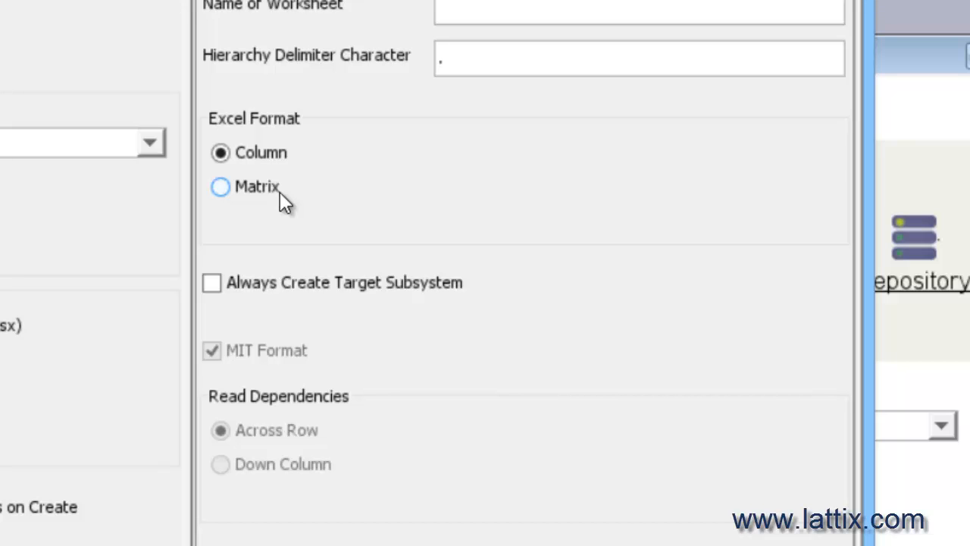
scroll("down", 3)
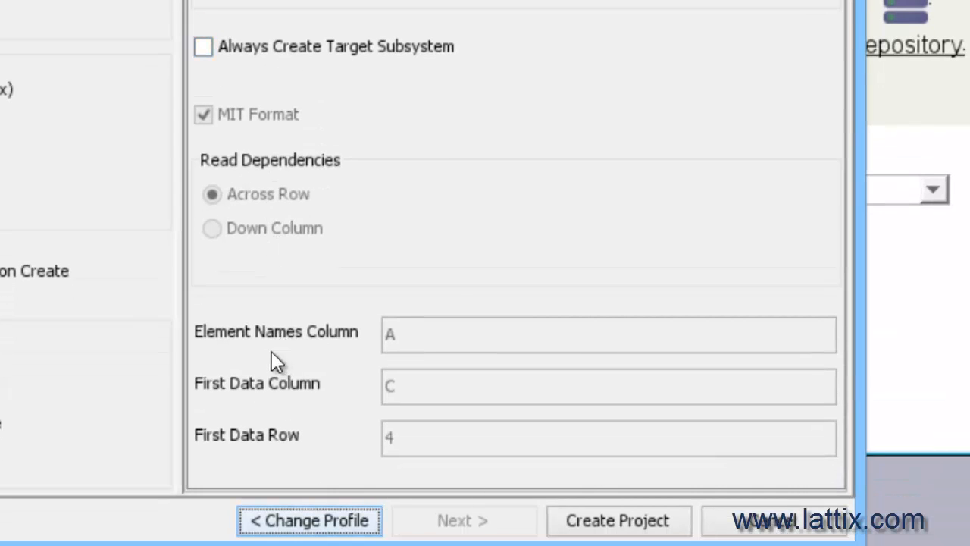
mouse_move(239, 392)
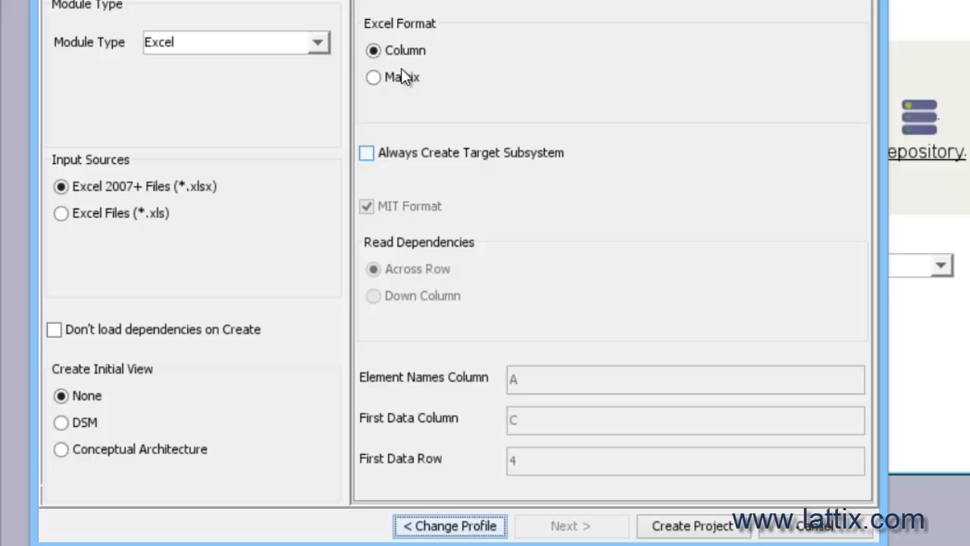
left_click(373, 51)
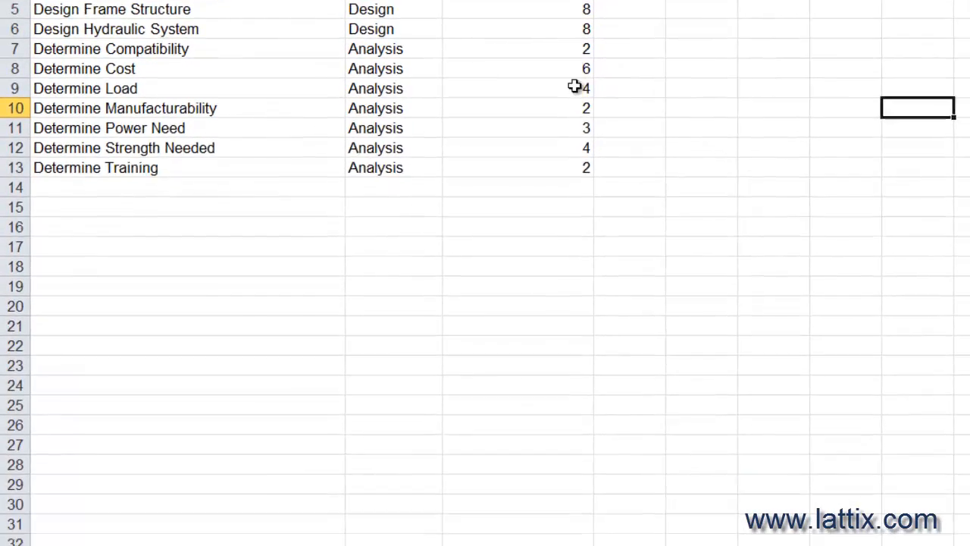
scroll("down", 3)
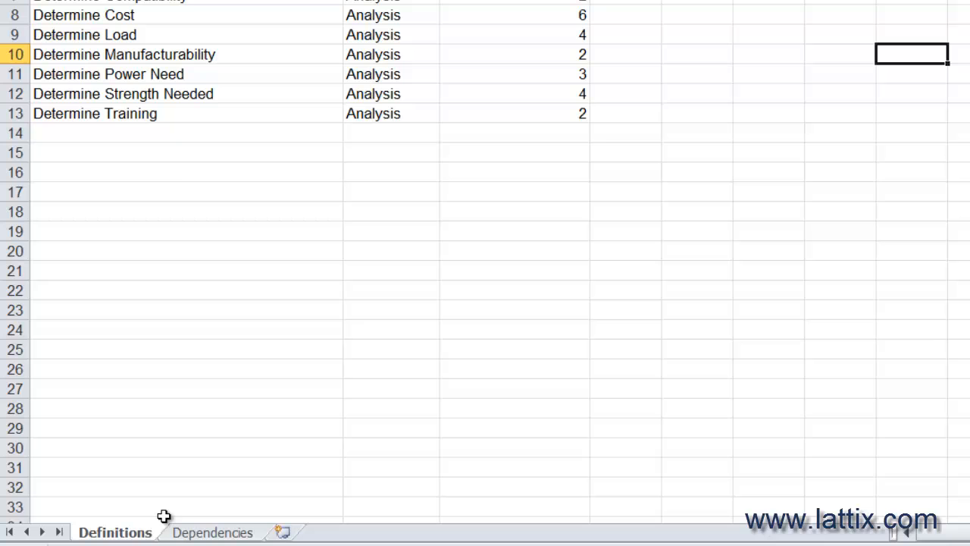
mouse_move(116, 536)
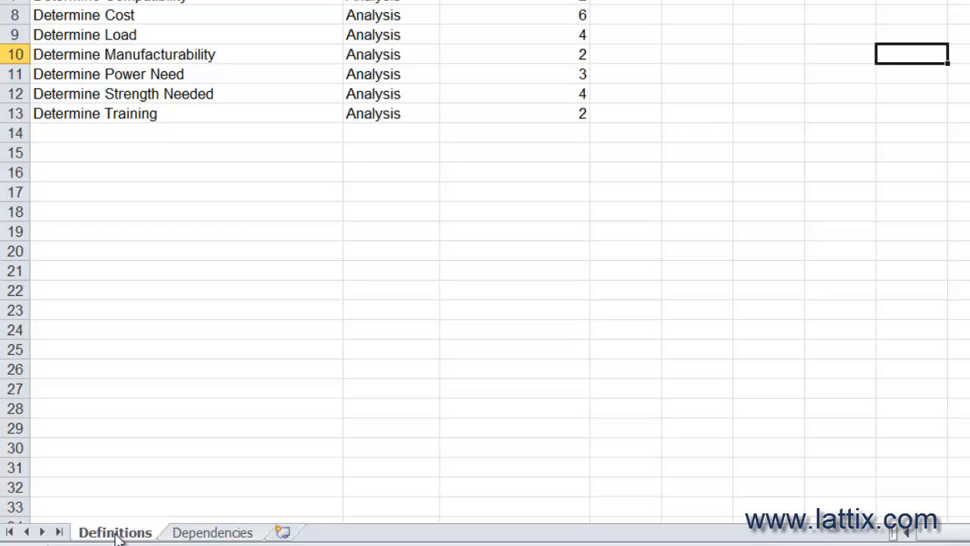
mouse_move(212, 538)
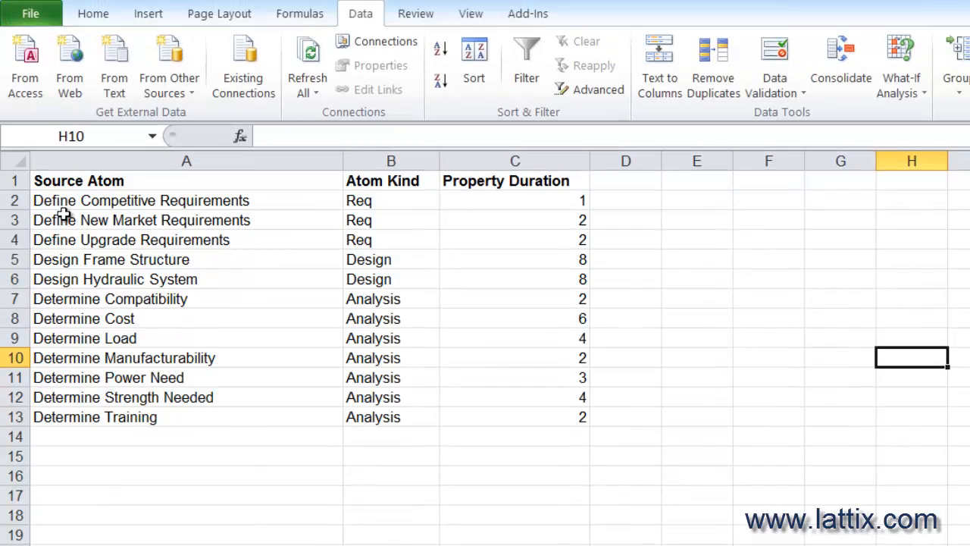
mouse_move(83, 271)
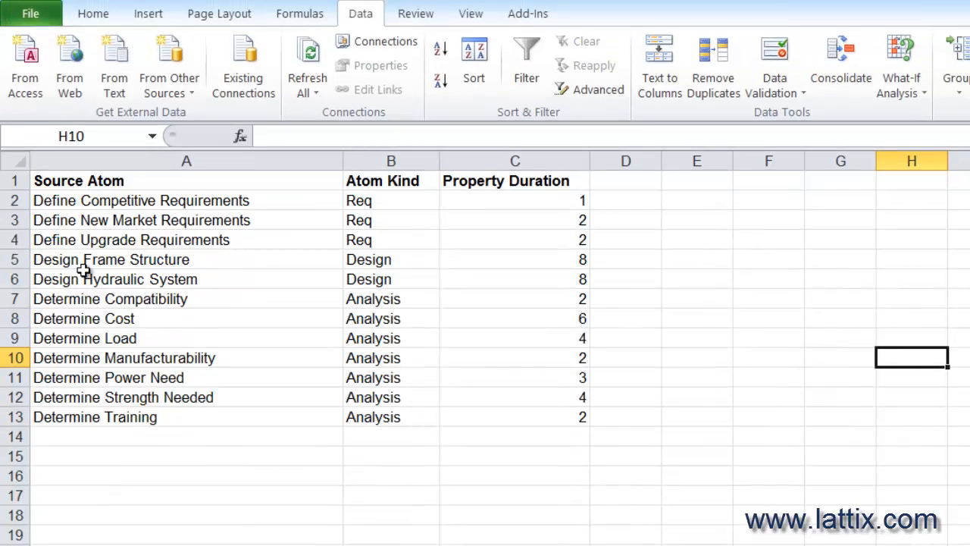
mouse_move(87, 200)
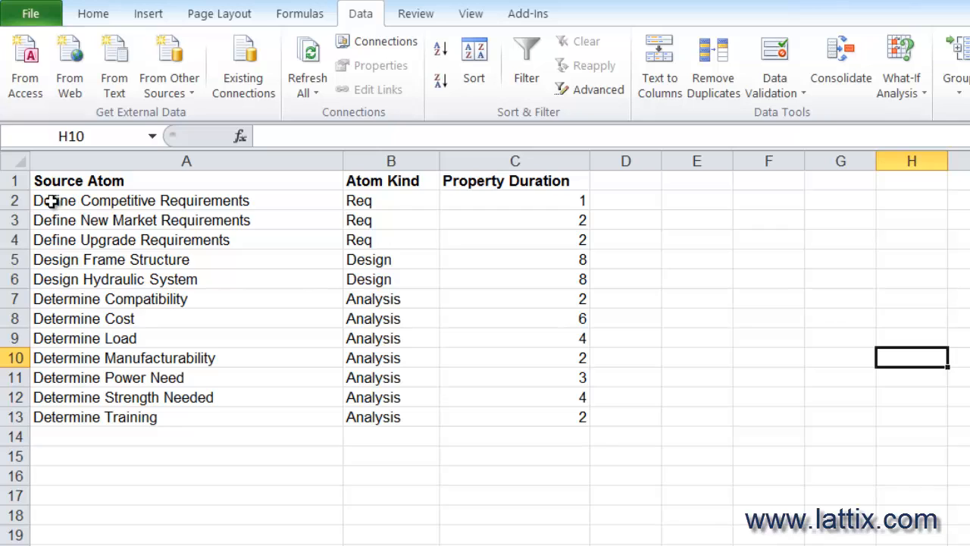
mouse_move(53, 213)
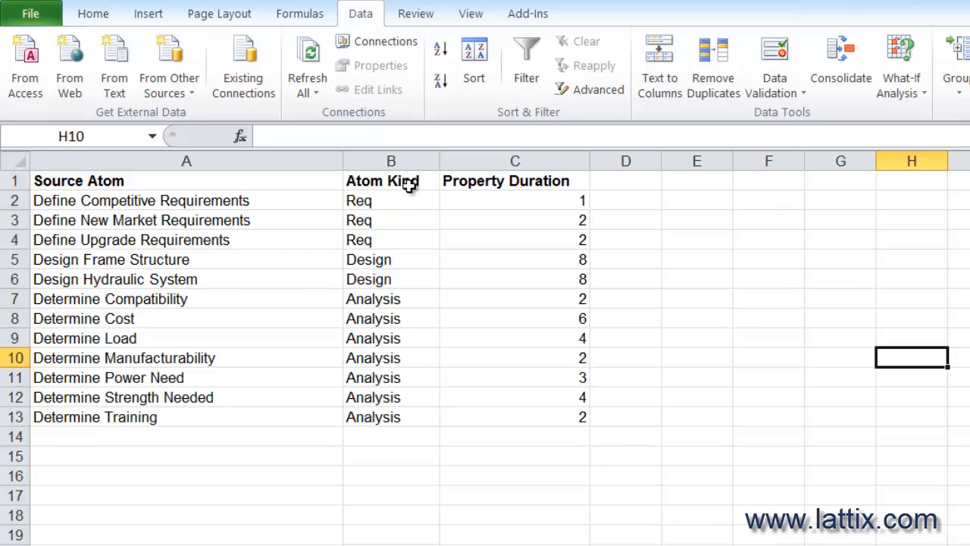
mouse_move(381, 403)
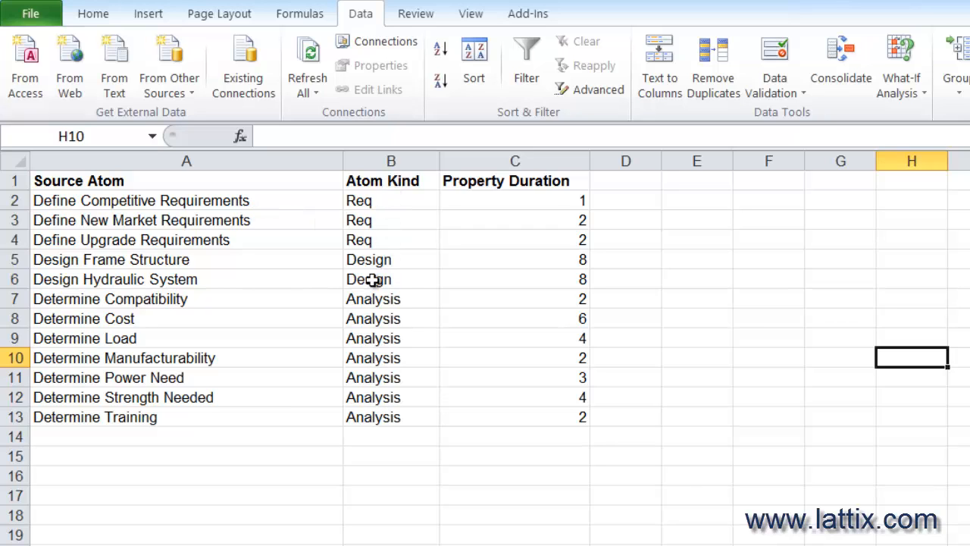
mouse_move(584, 187)
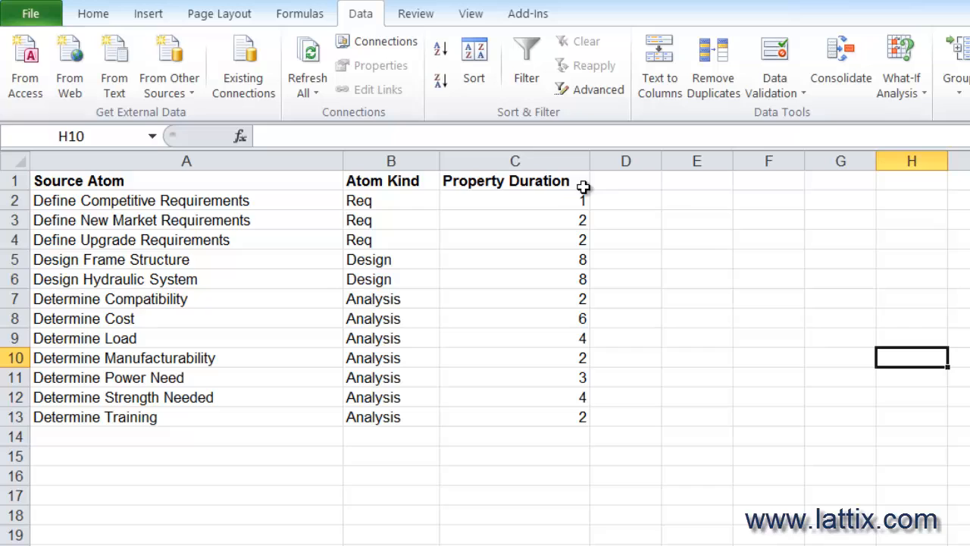
mouse_move(519, 180)
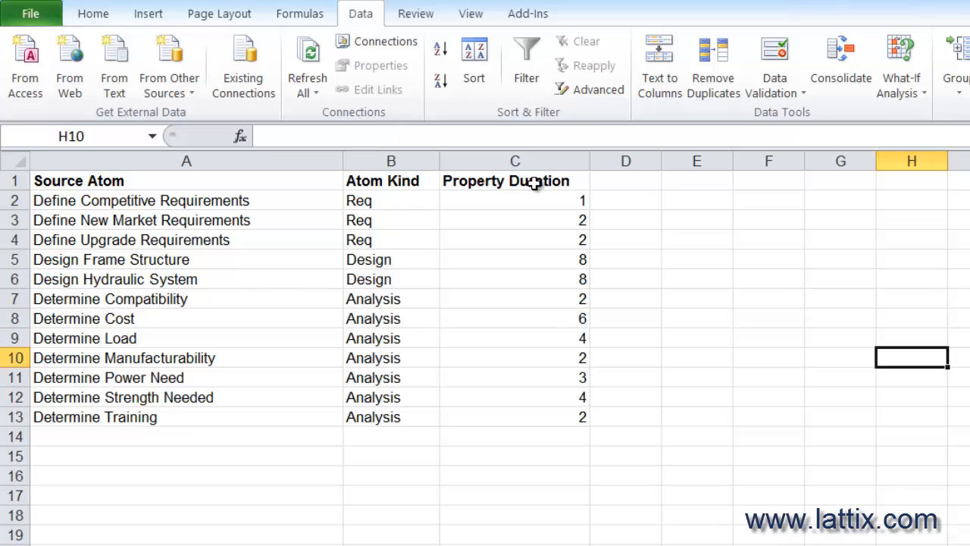
mouse_move(534, 181)
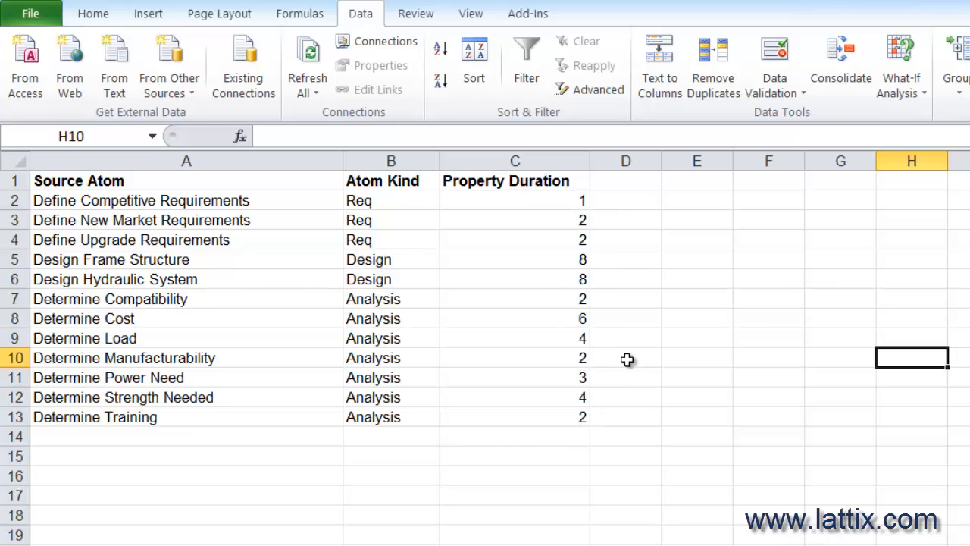
mouse_move(617, 182)
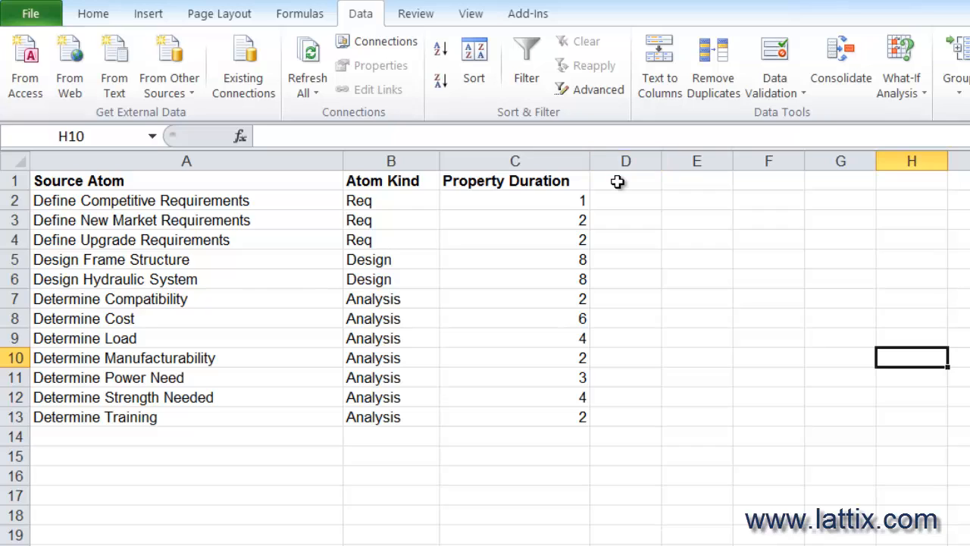
mouse_move(608, 182)
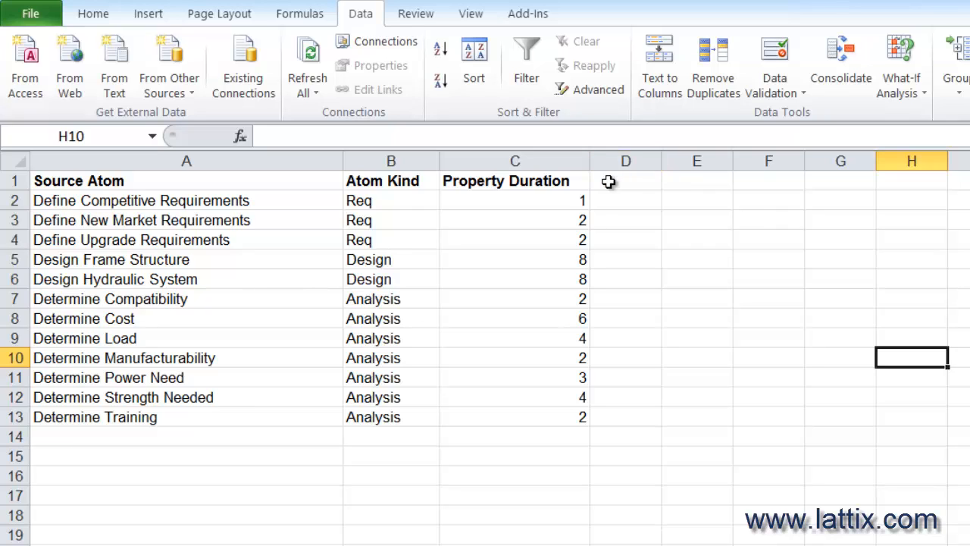
mouse_move(72, 220)
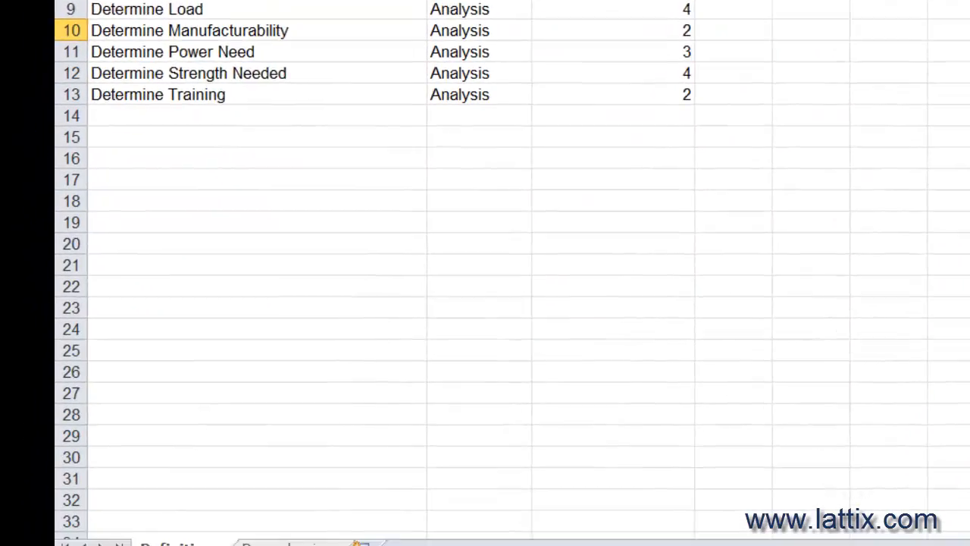
left_click(290, 528)
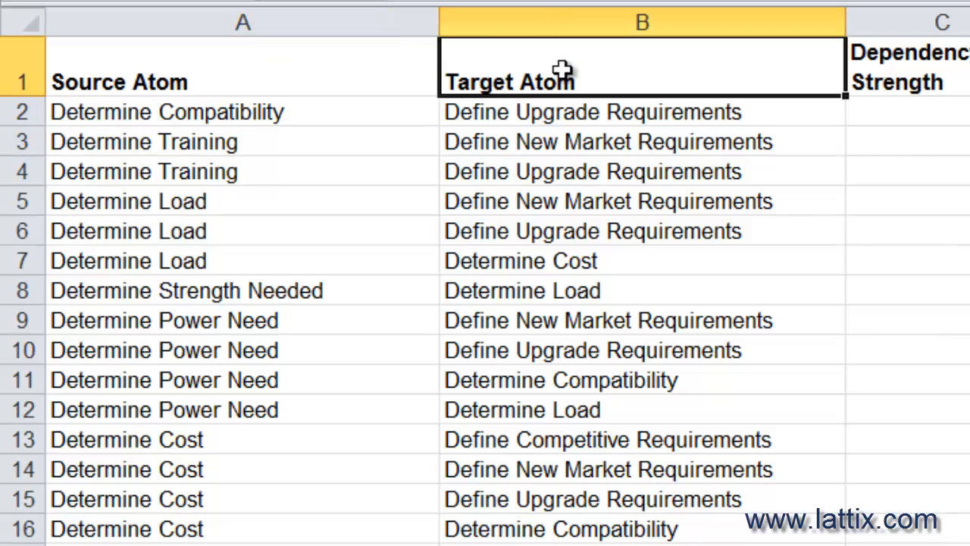
mouse_move(208, 70)
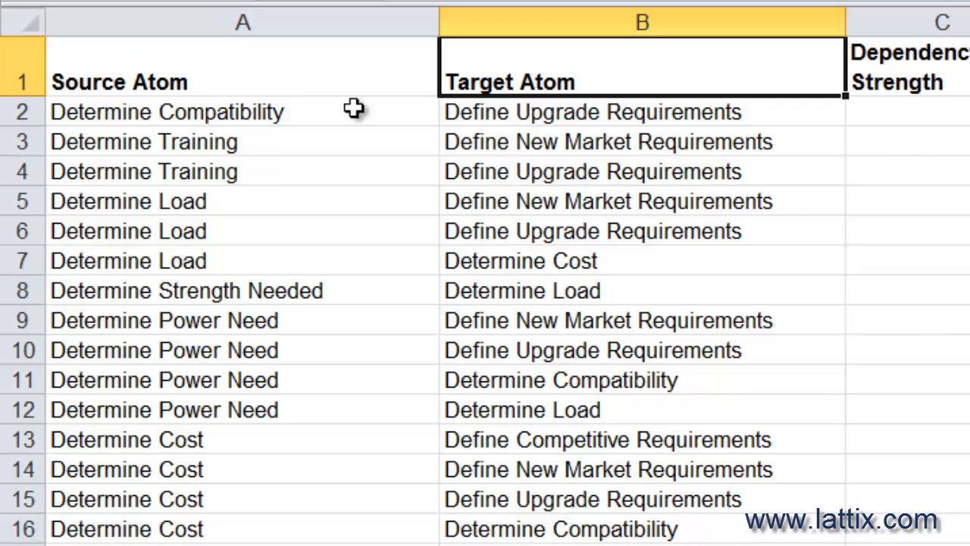
mouse_move(544, 76)
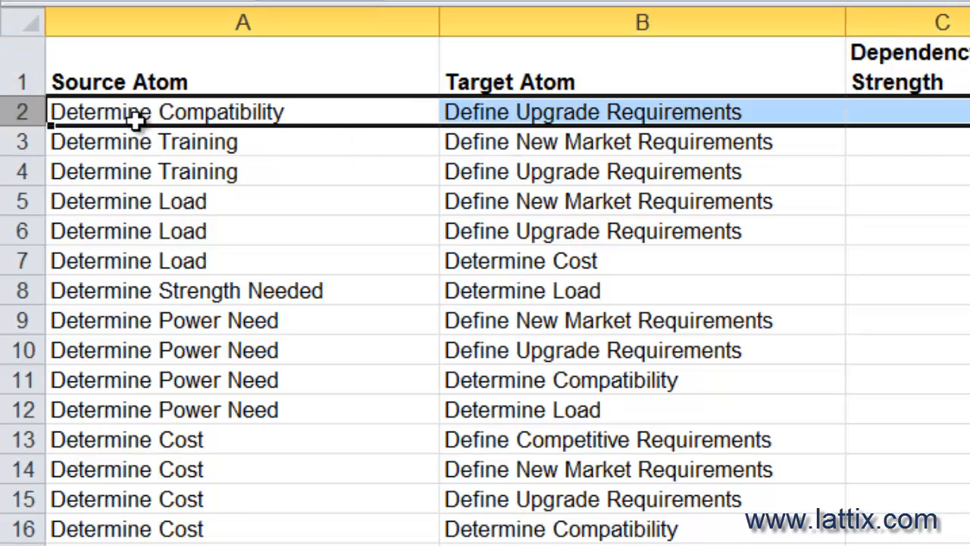
mouse_move(371, 129)
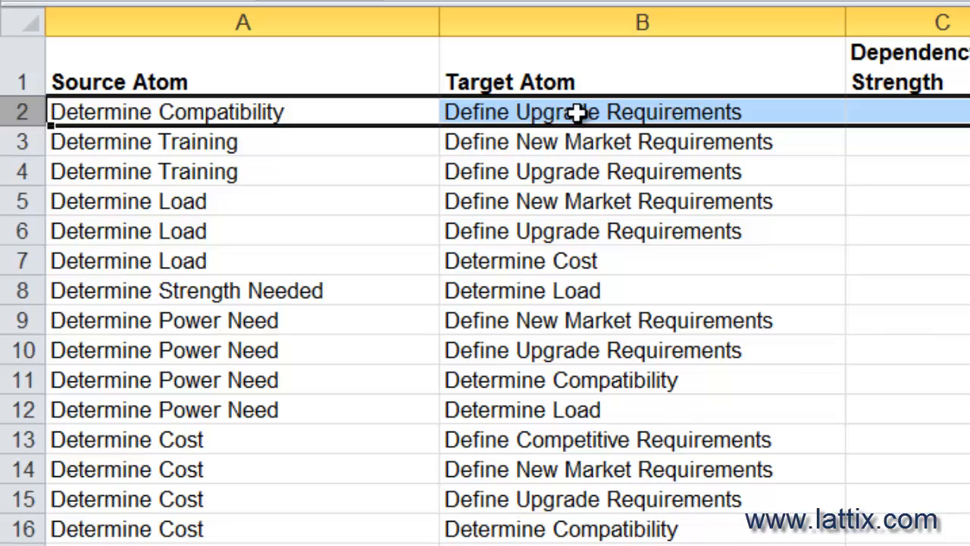
scroll("right", 3)
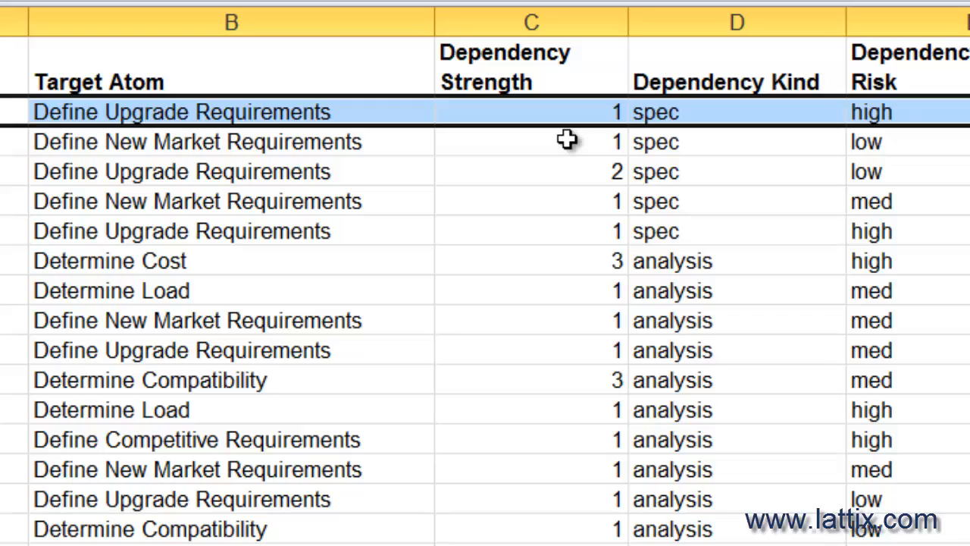
left_click(531, 201)
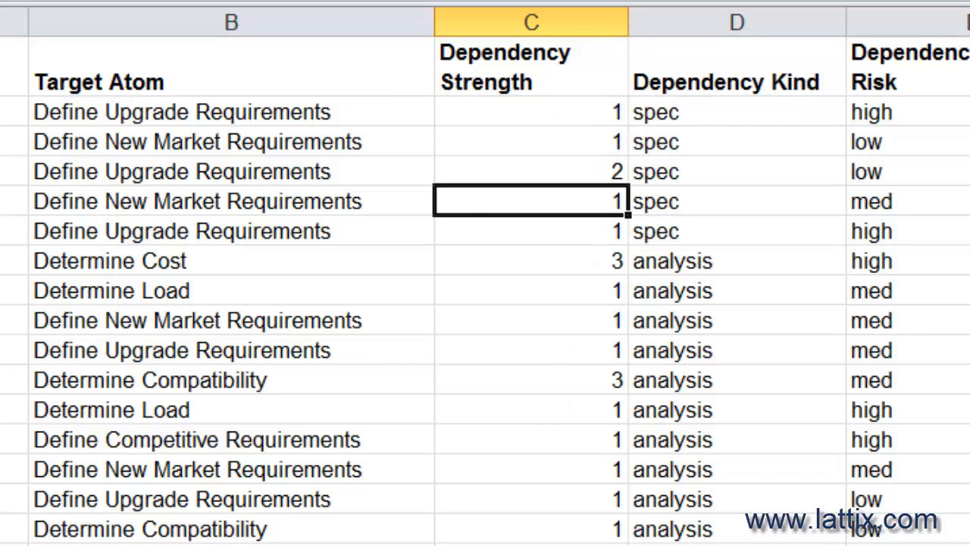
mouse_move(588, 326)
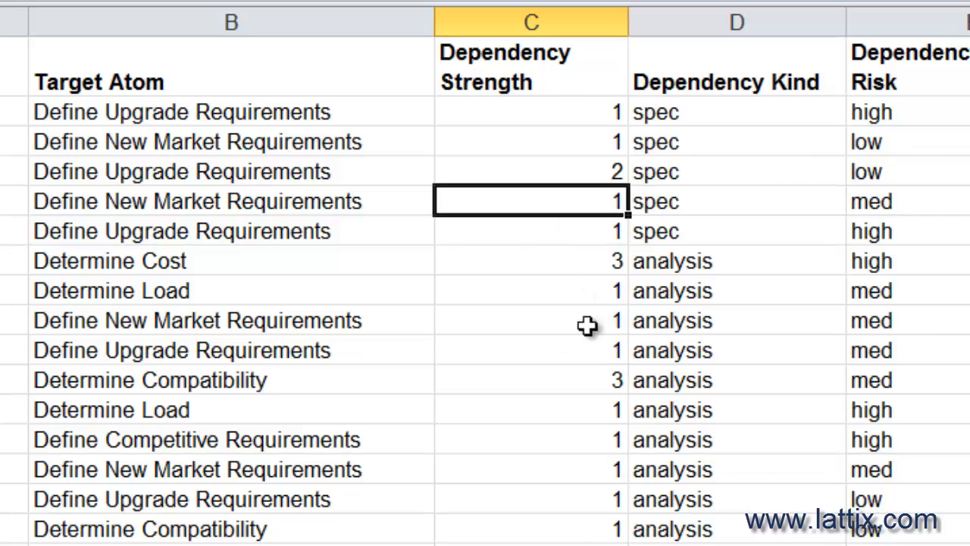
mouse_move(549, 112)
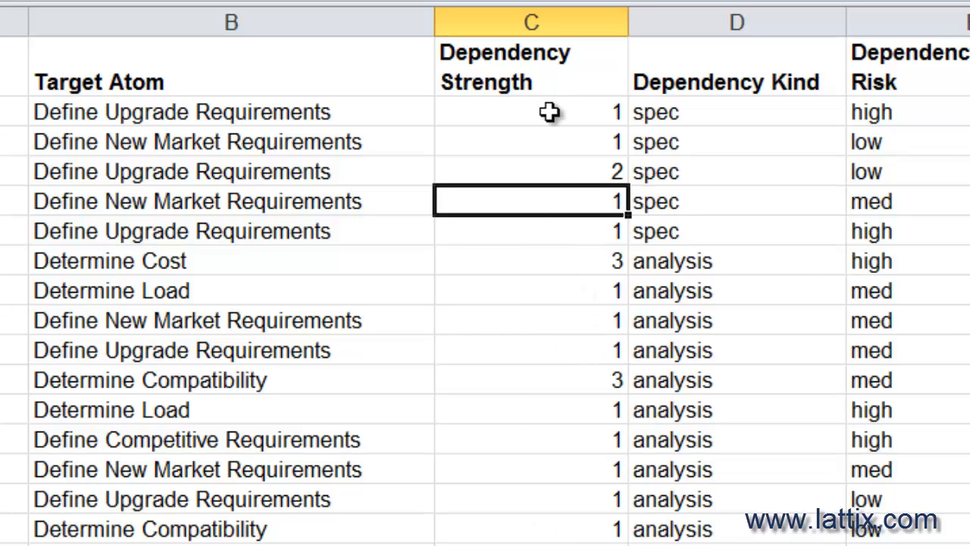
scroll("right", 3)
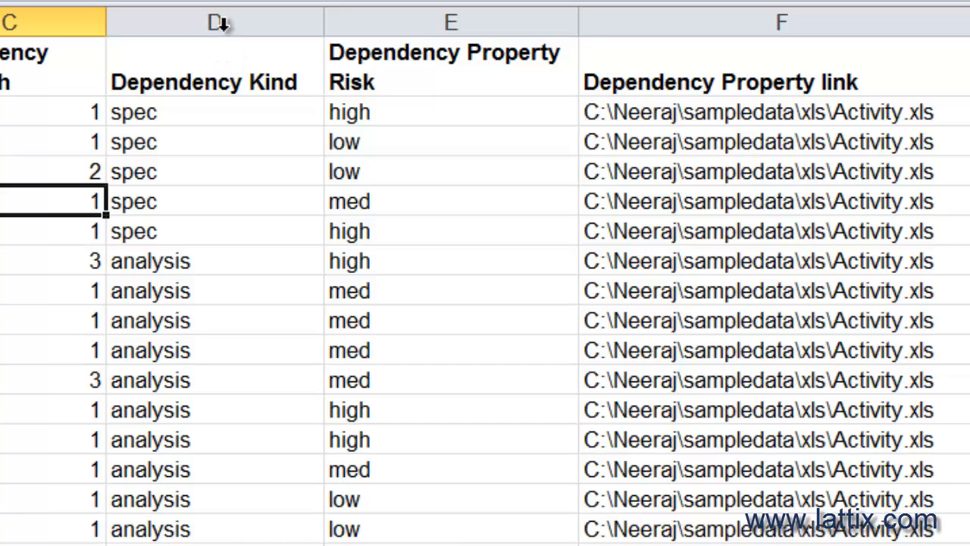
mouse_move(194, 186)
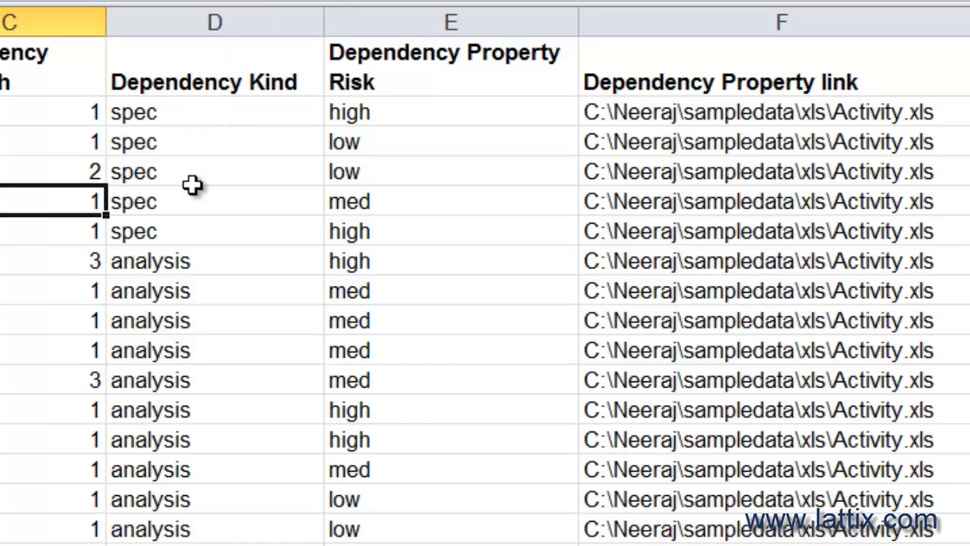
mouse_move(202, 245)
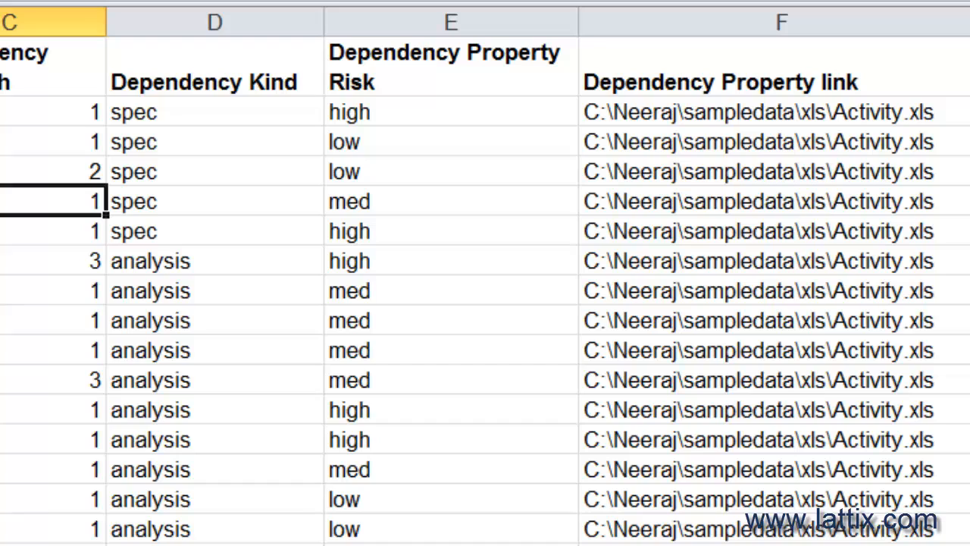
mouse_move(254, 68)
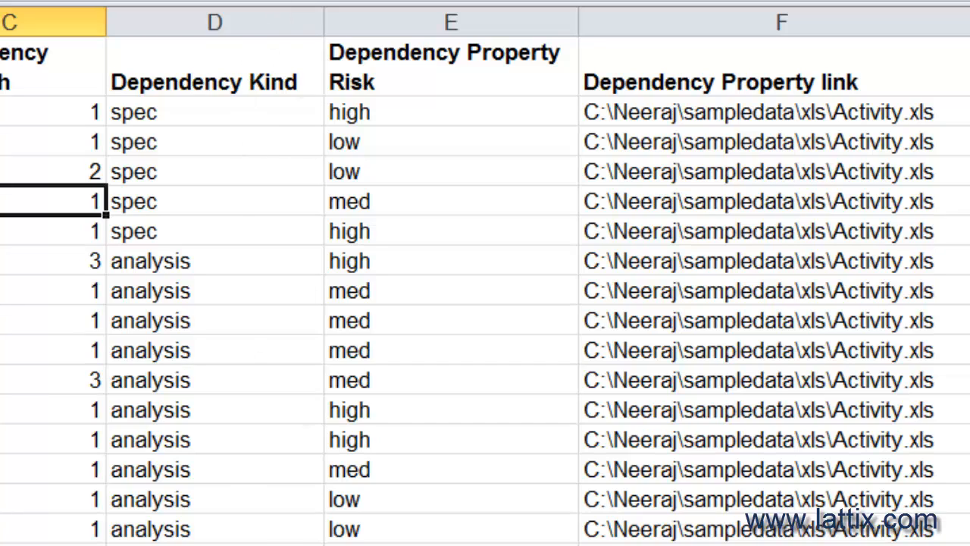
mouse_move(430, 74)
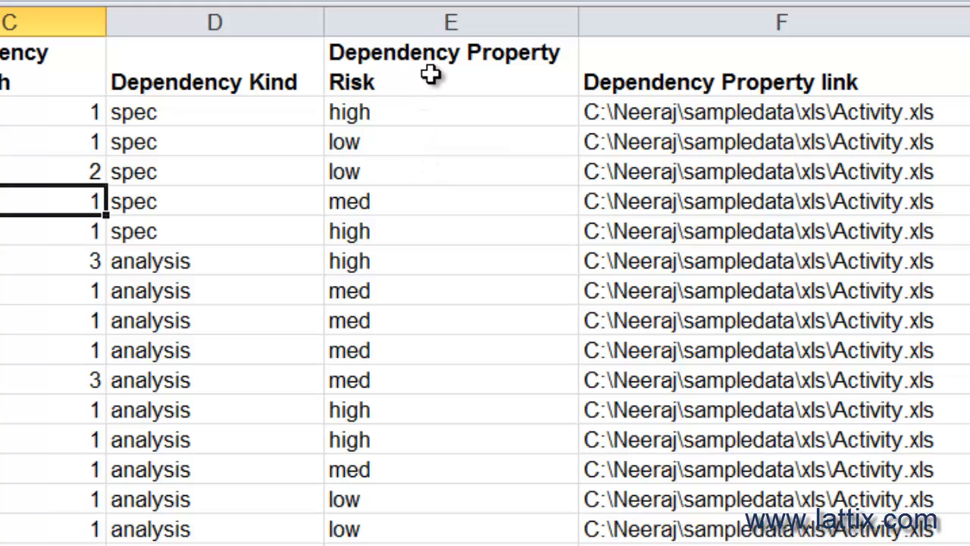
mouse_move(383, 57)
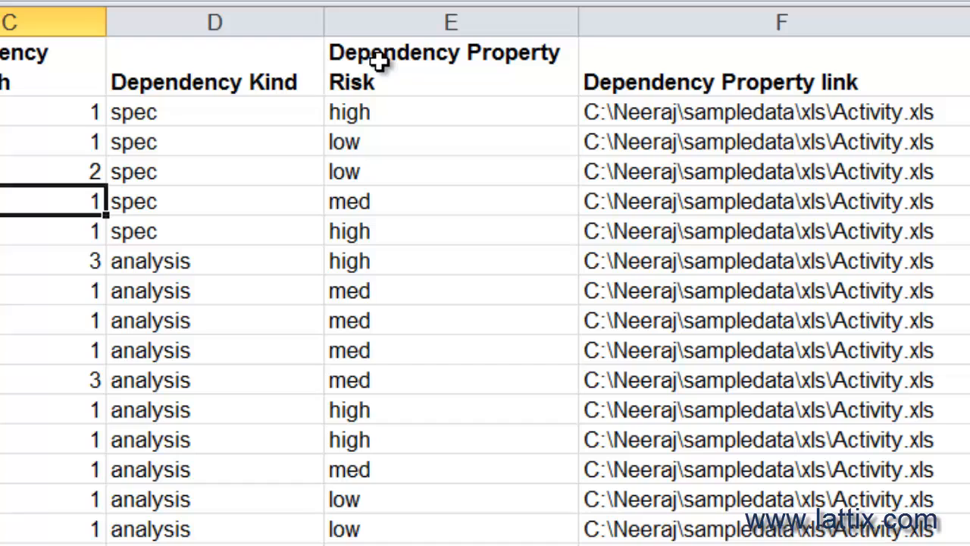
mouse_move(385, 54)
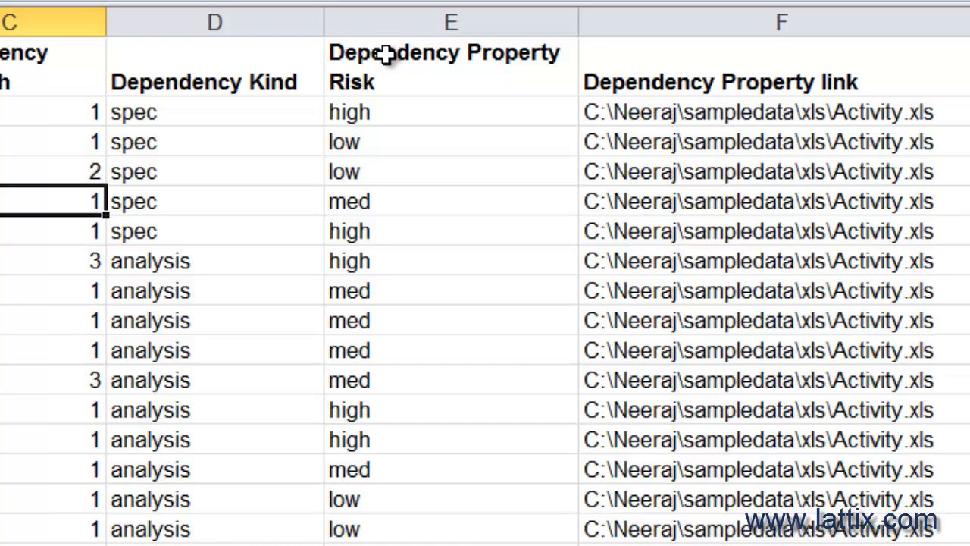
mouse_move(371, 88)
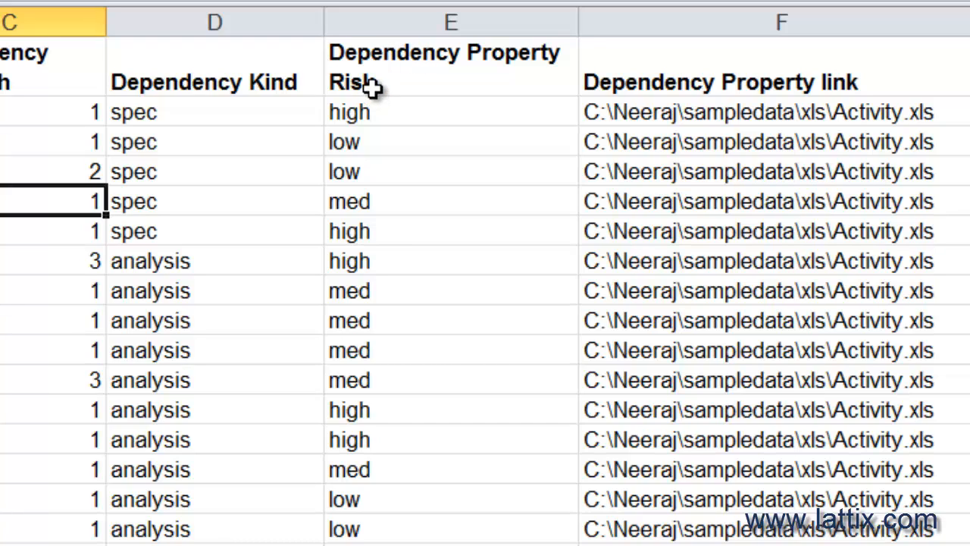
mouse_move(395, 125)
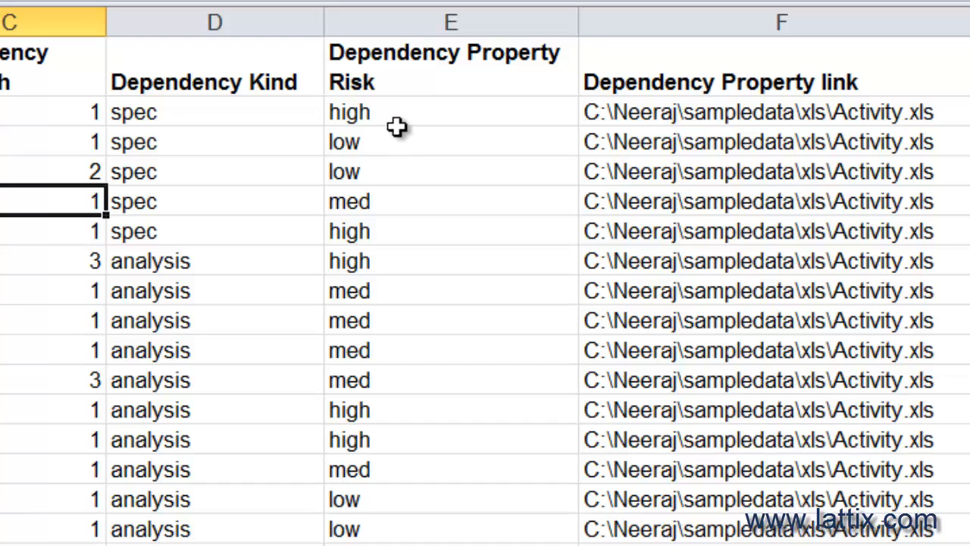
mouse_move(371, 62)
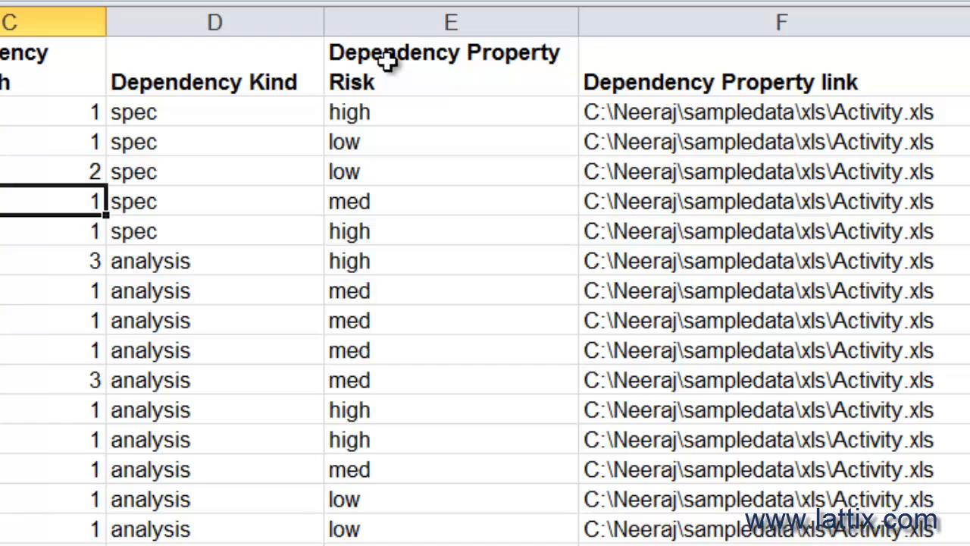
mouse_move(368, 90)
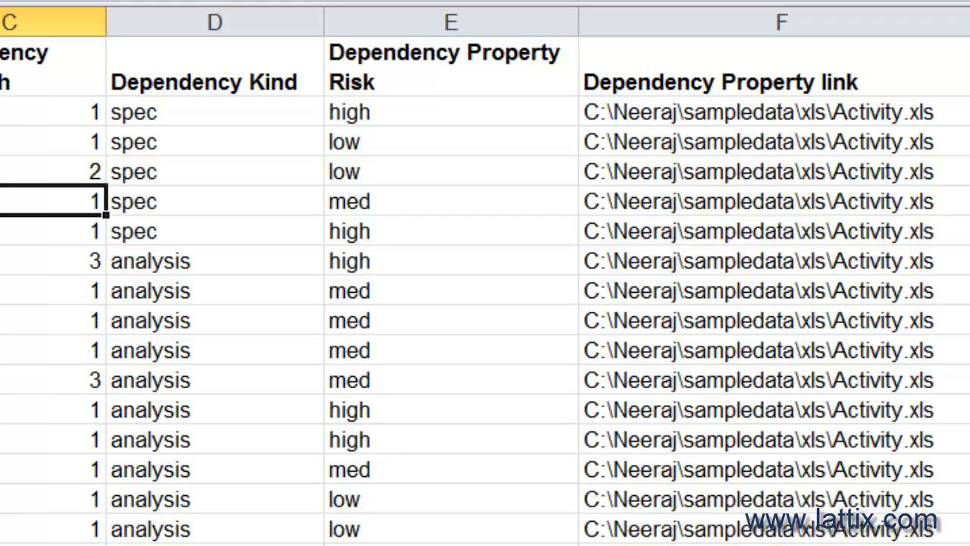
mouse_move(759, 250)
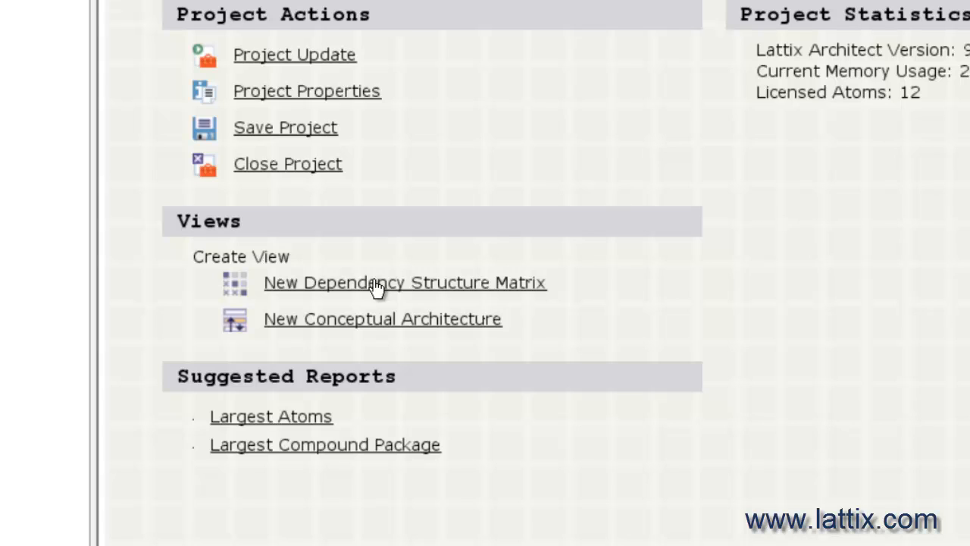
Create a new Dependency Structure Matrix from the project home page's Views section
left_click(404, 282)
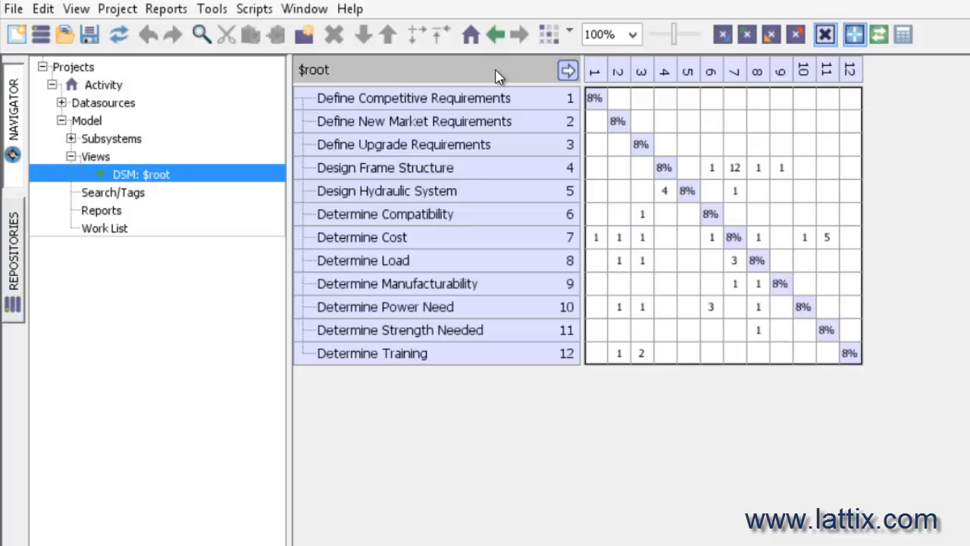
mouse_move(401, 144)
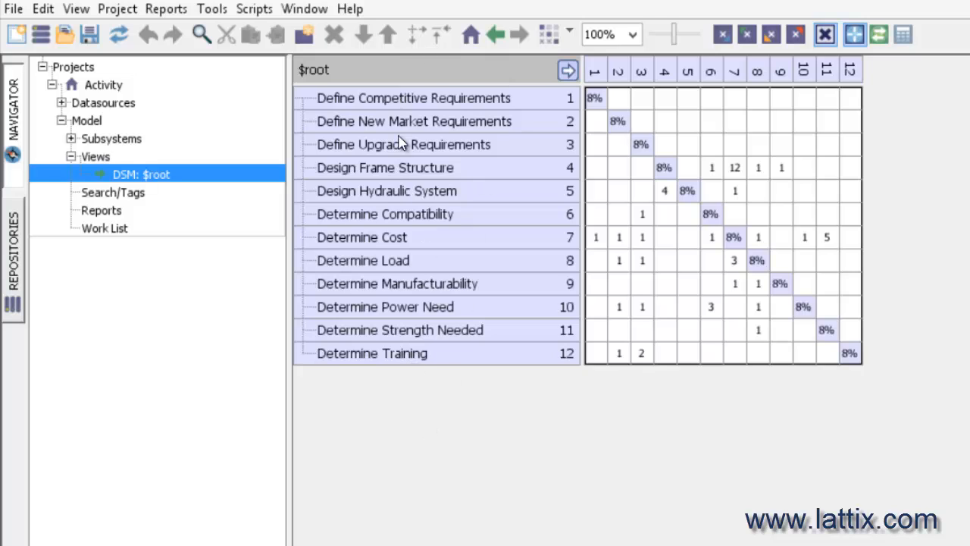
mouse_move(386, 106)
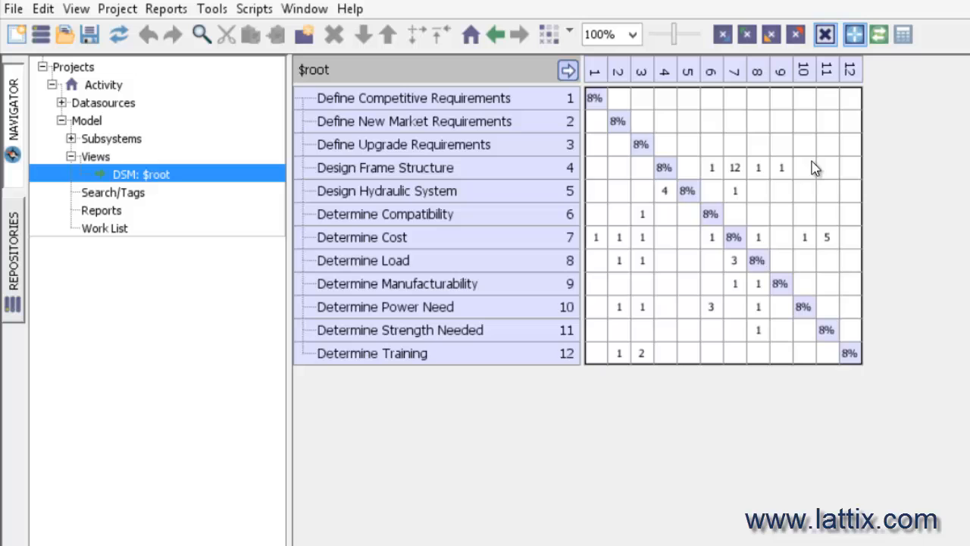
mouse_move(465, 105)
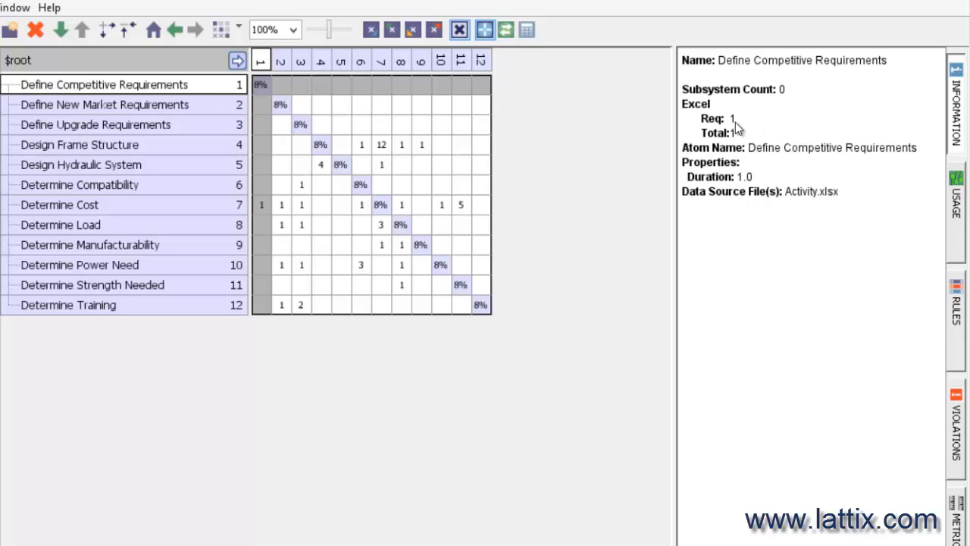
mouse_move(727, 130)
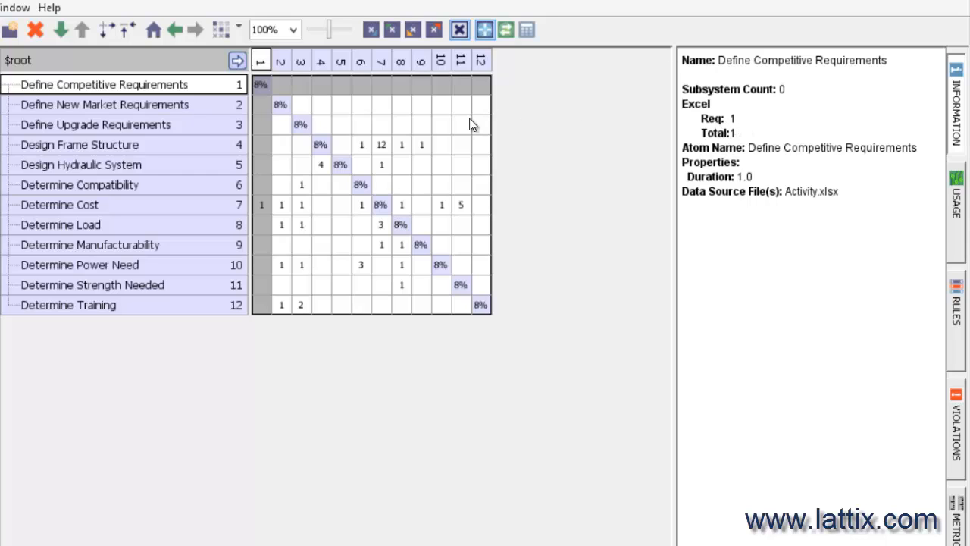
left_click(381, 145)
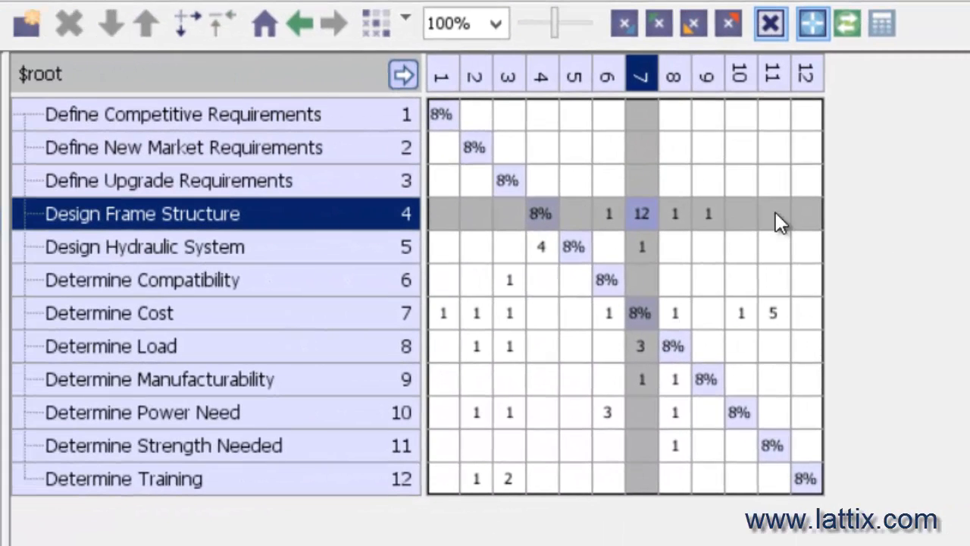
mouse_move(126, 64)
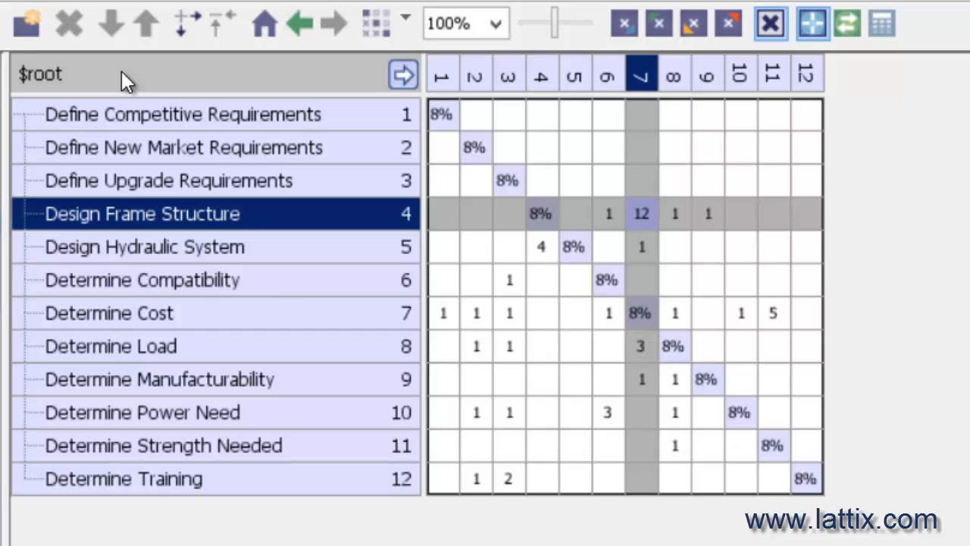
mouse_move(535, 166)
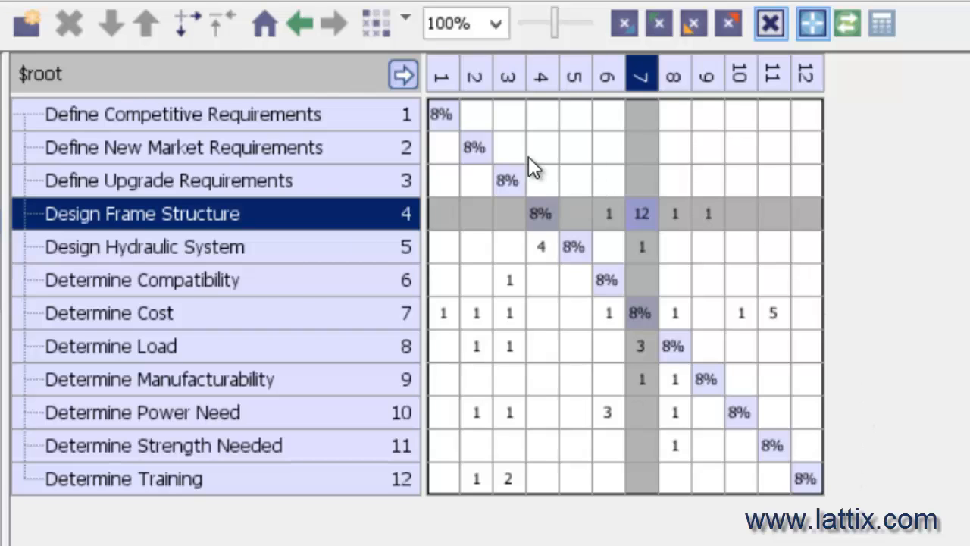
mouse_move(260, 82)
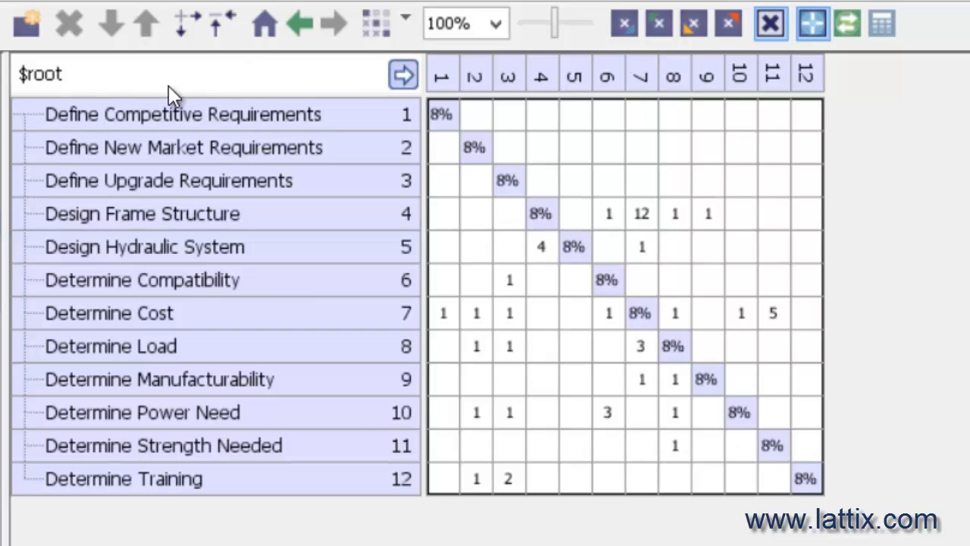
Partition the matrix with the As Late As Possible (ALAP) algorithm
left_click(372, 22)
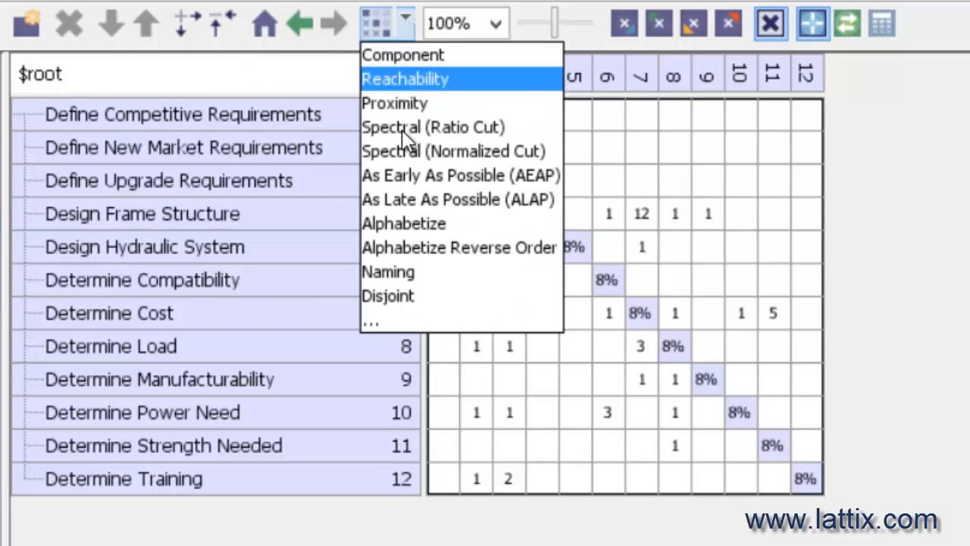
mouse_move(410, 199)
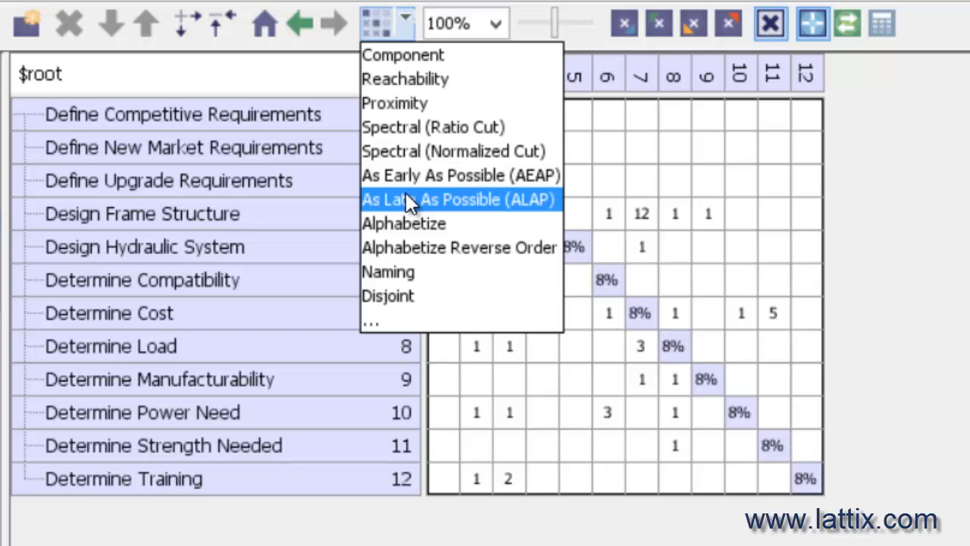
left_click(458, 200)
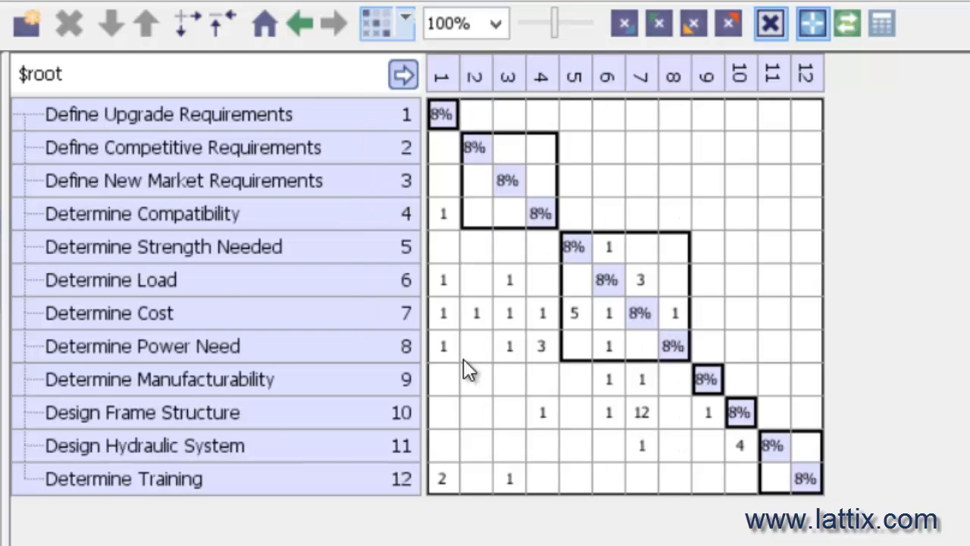
mouse_move(561, 307)
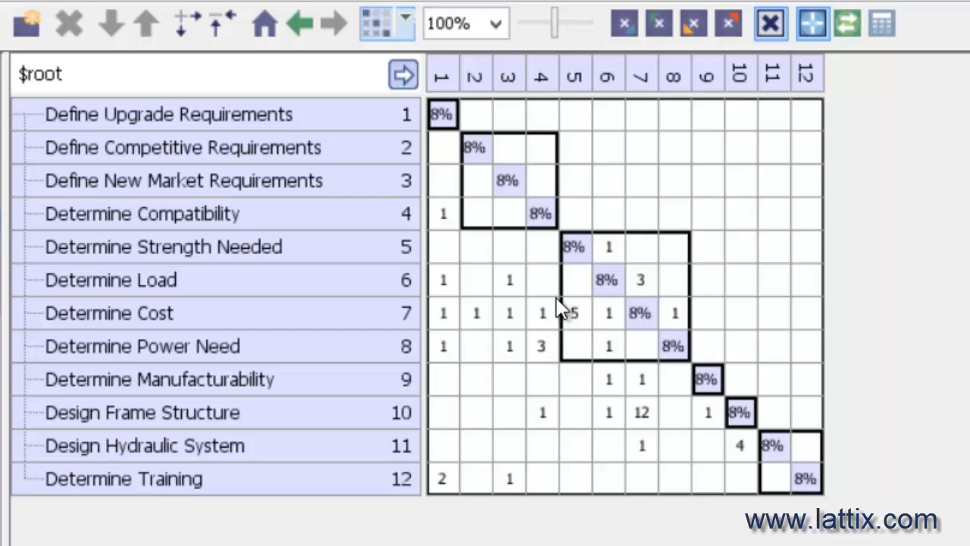
mouse_move(356, 112)
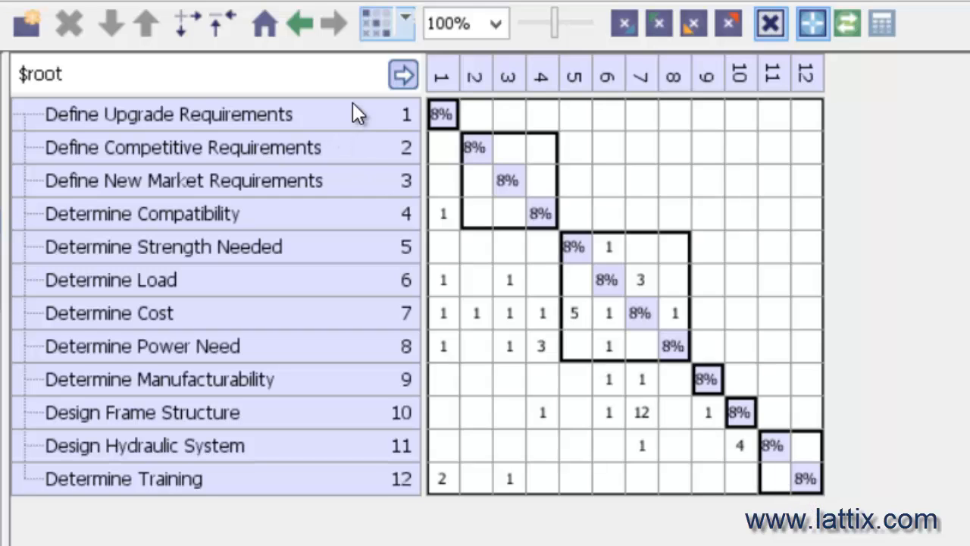
mouse_move(579, 256)
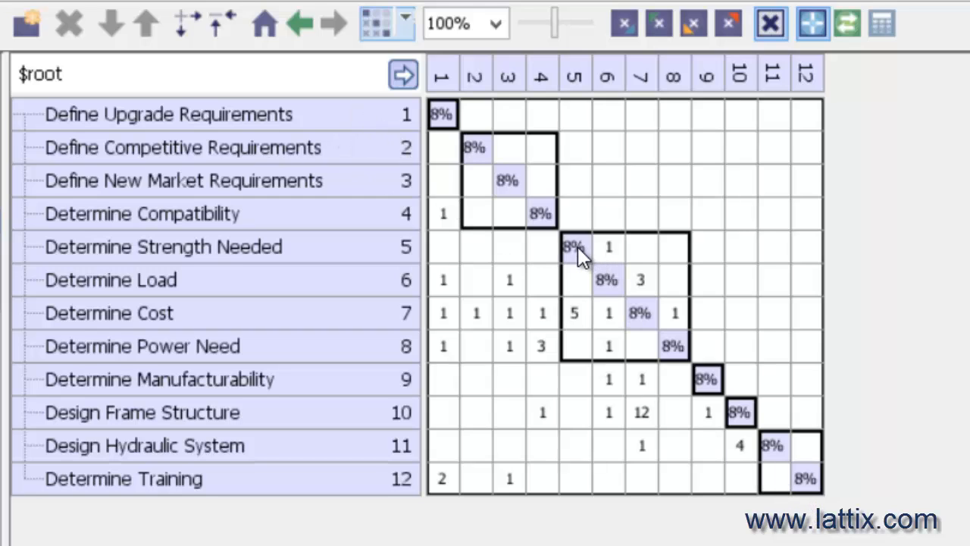
mouse_move(614, 228)
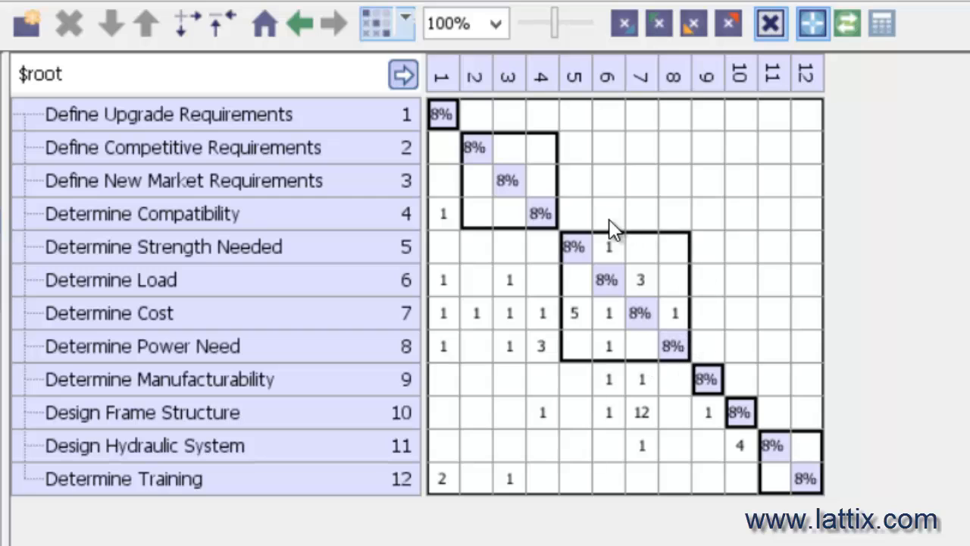
mouse_move(591, 251)
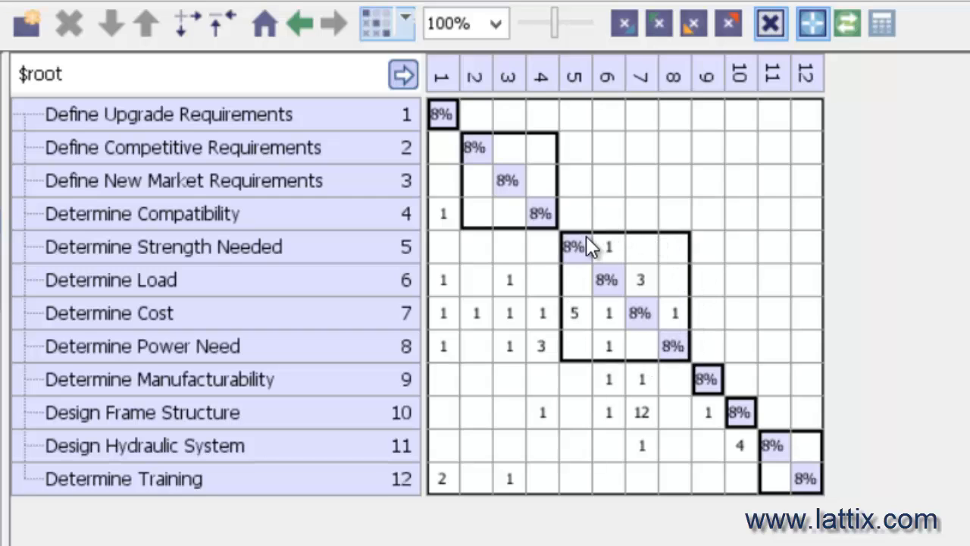
mouse_move(707, 379)
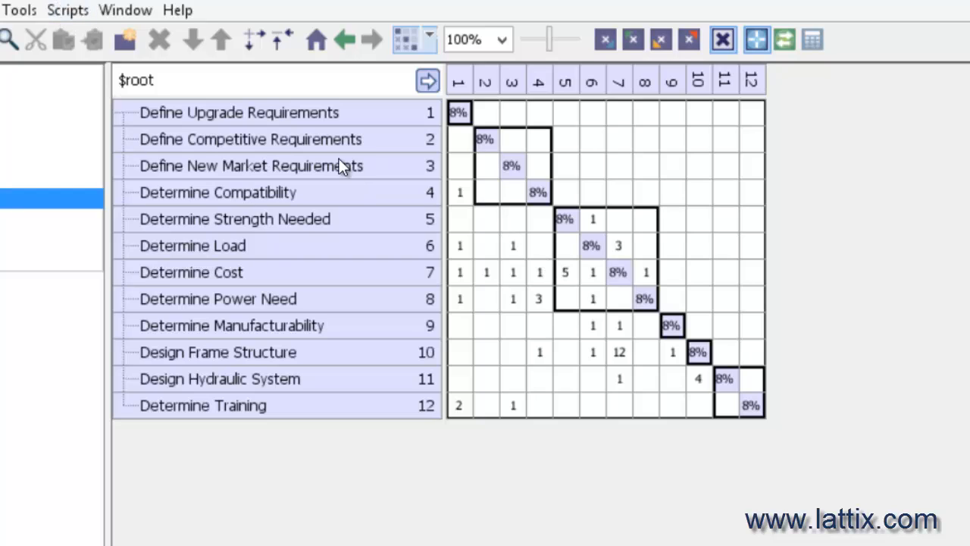
mouse_move(274, 138)
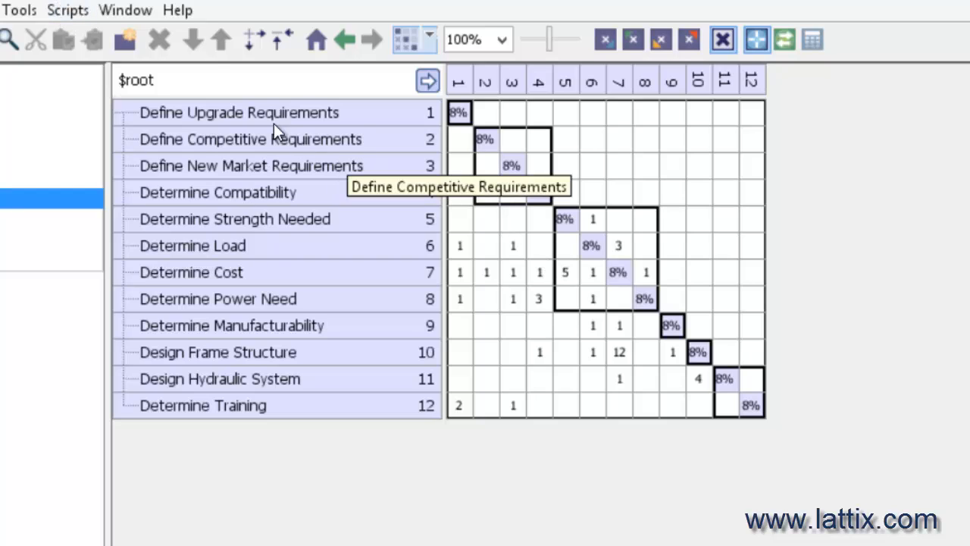
Show the Scripts menu listing export scripts such as Export Project to Excel/LDI
left_click(67, 10)
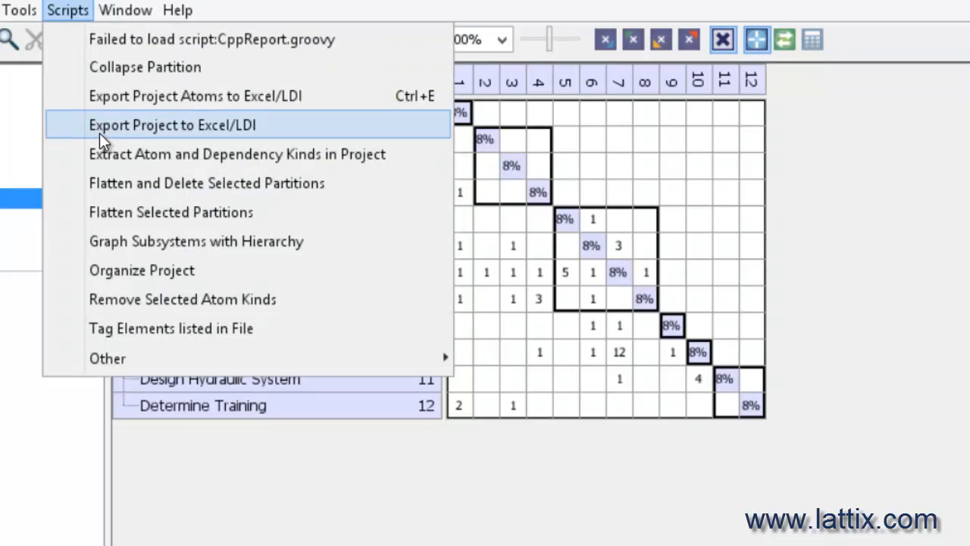
mouse_move(108, 358)
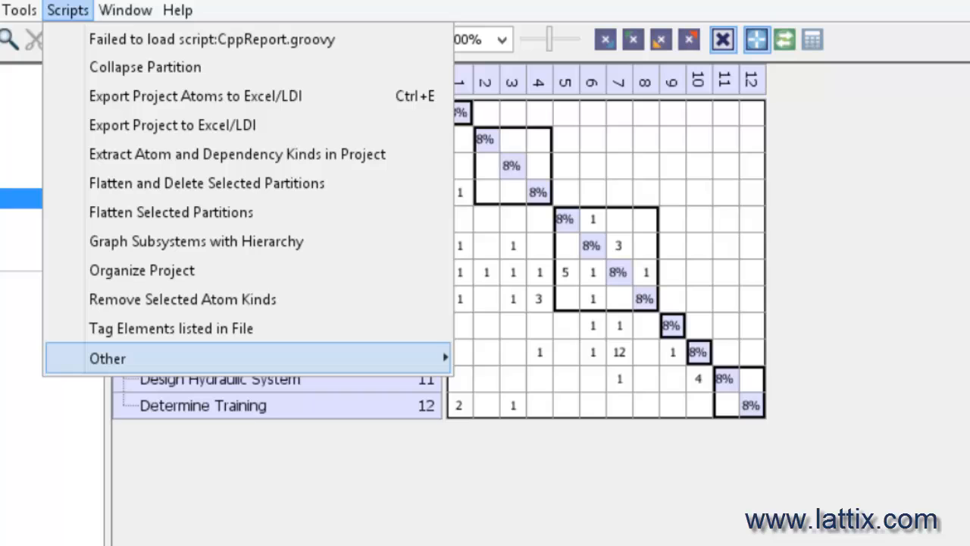